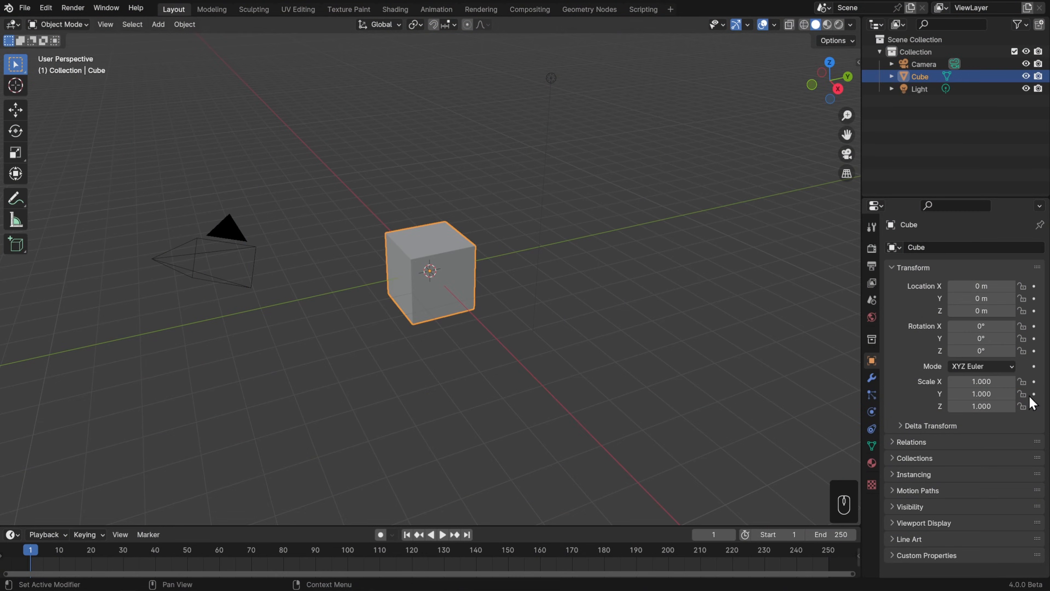
mouse_move(262, 128)
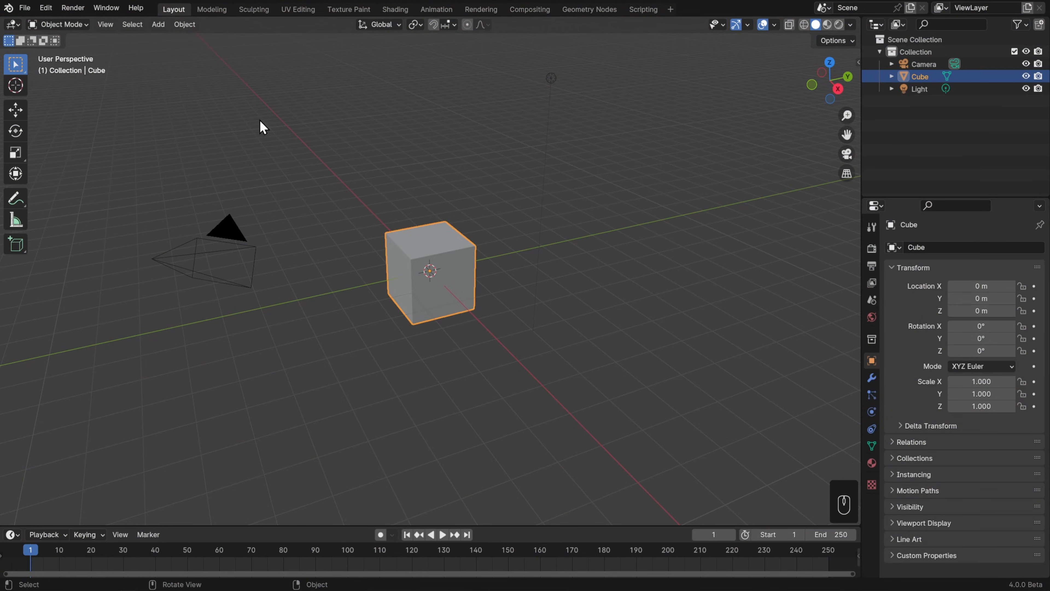
Duplicate the default cube via Object > Duplicate Objects and drag Cube.001 to the right
left_click(184, 24)
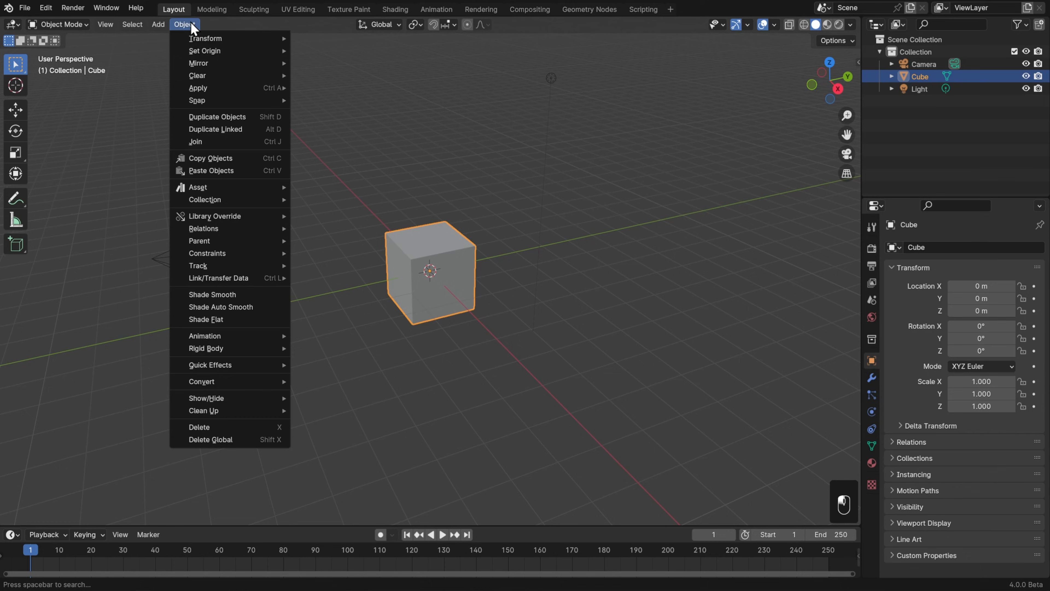
mouse_move(239, 116)
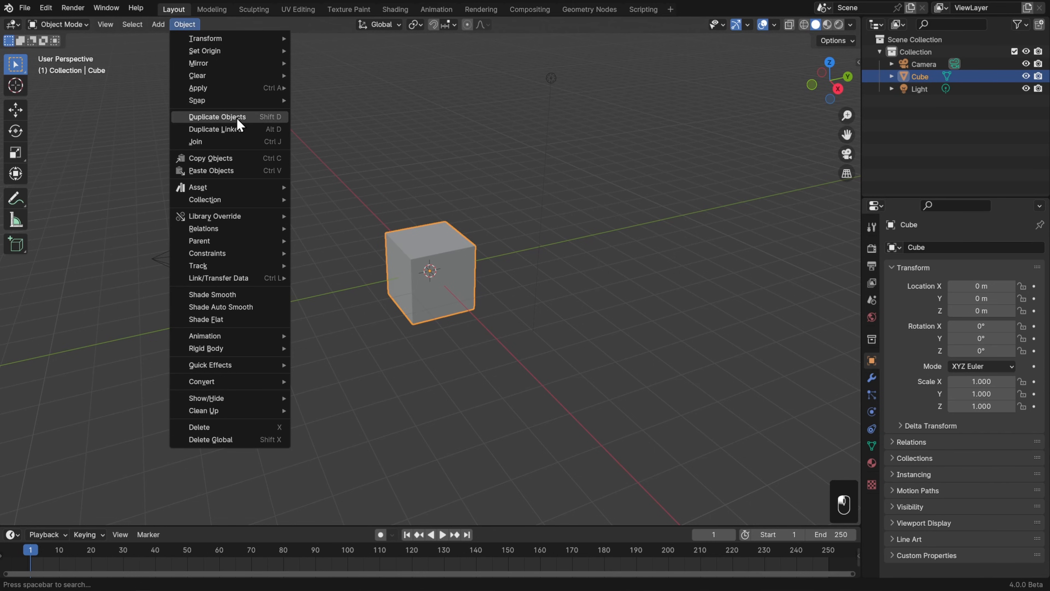
left_click(216, 116)
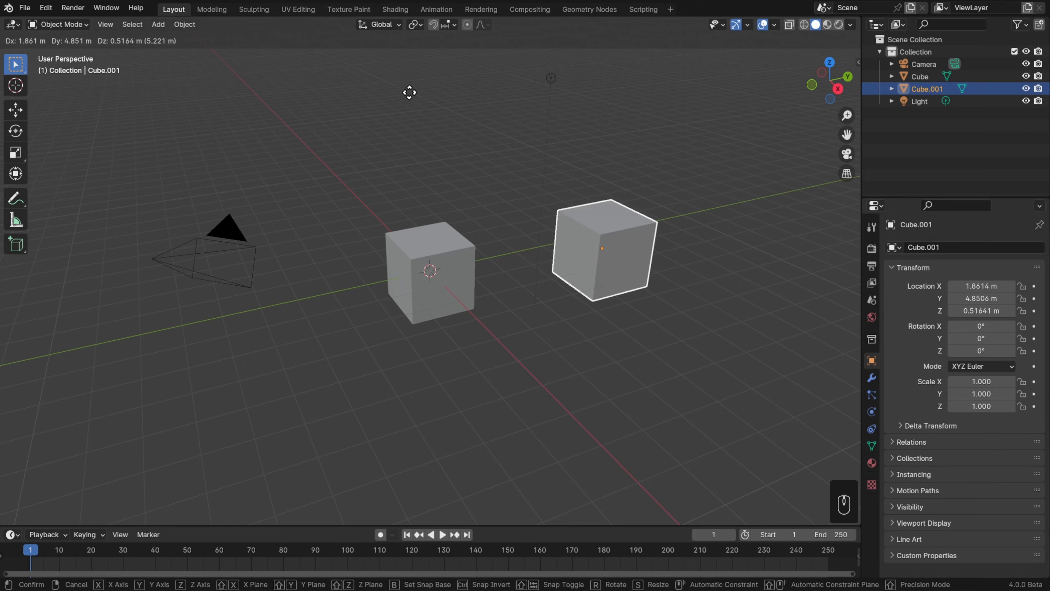
mouse_move(395, 96)
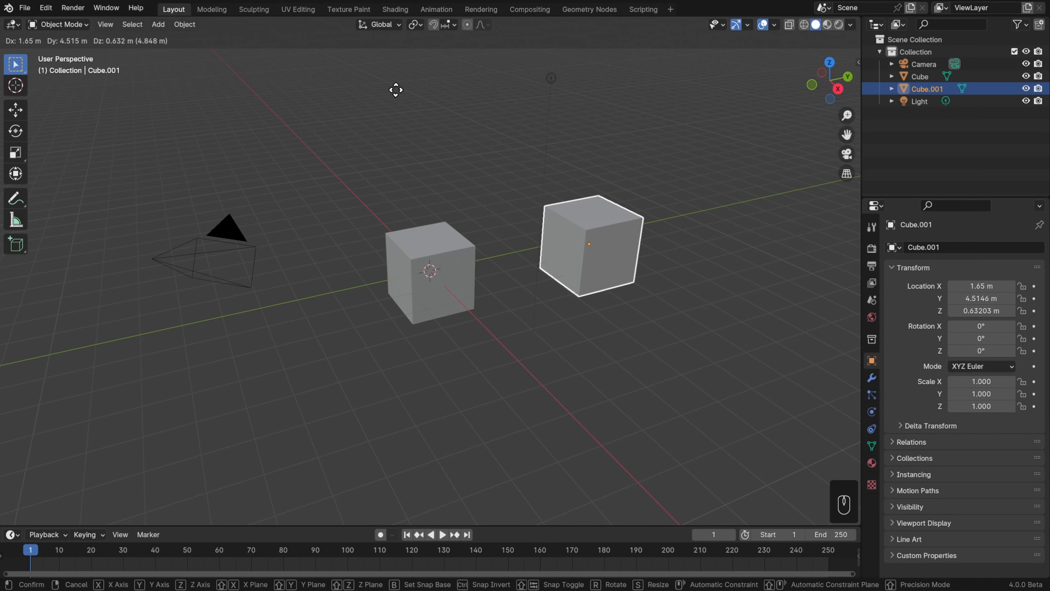
Place Cube.001, undo it, then duplicate the cube again from the Object menu
left_click(397, 94)
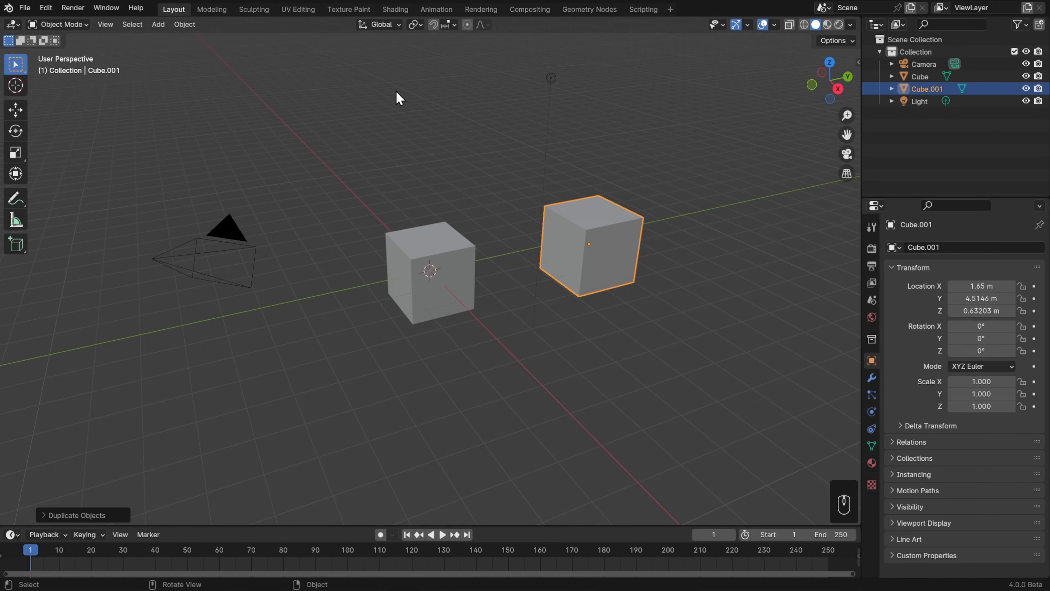
key("ctrl+z")
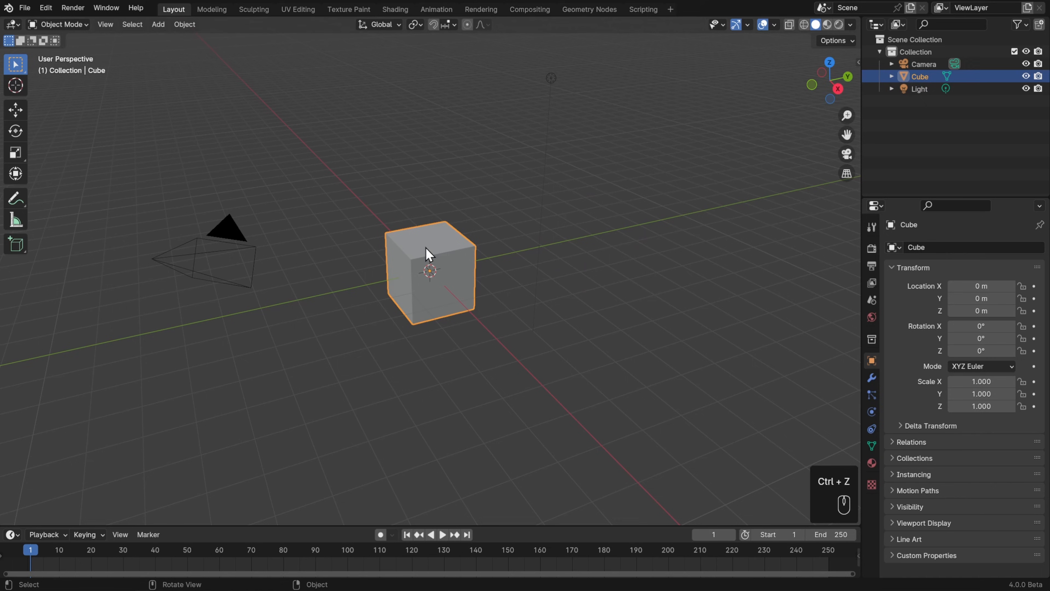
left_click(184, 24)
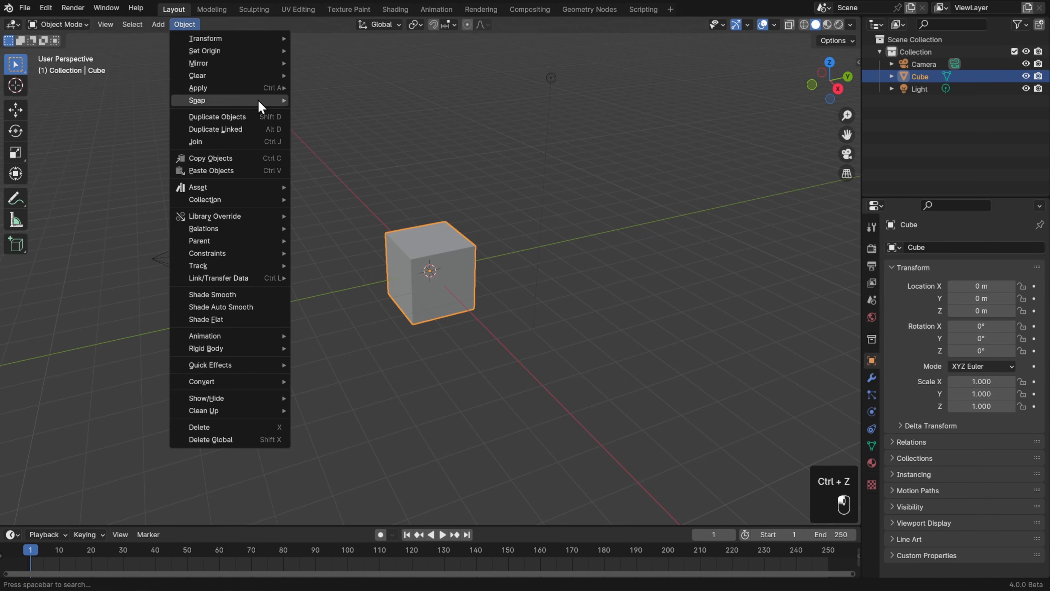
left_click(216, 117)
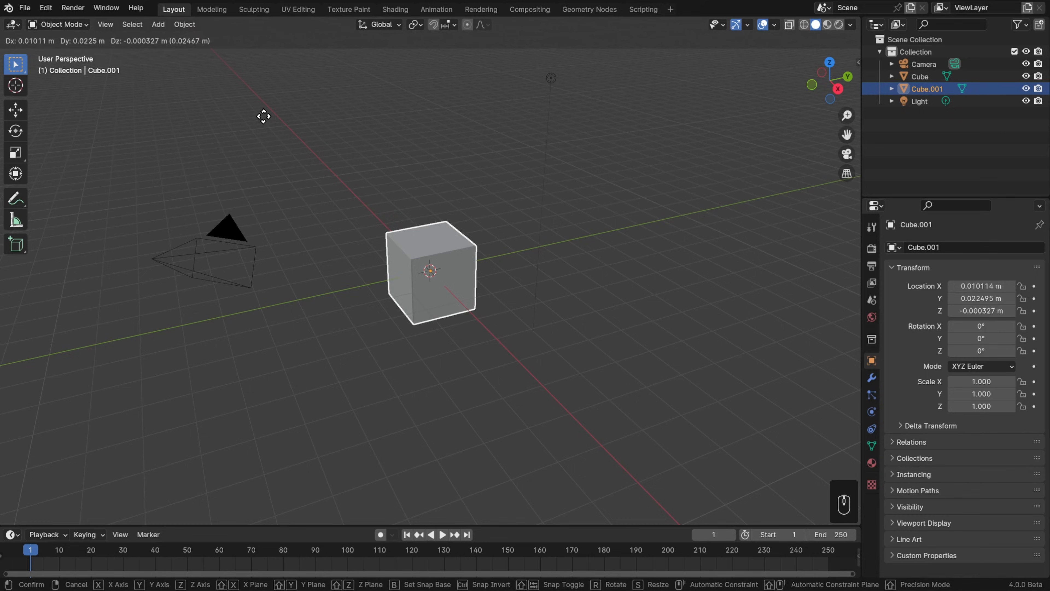
mouse_move(219, 115)
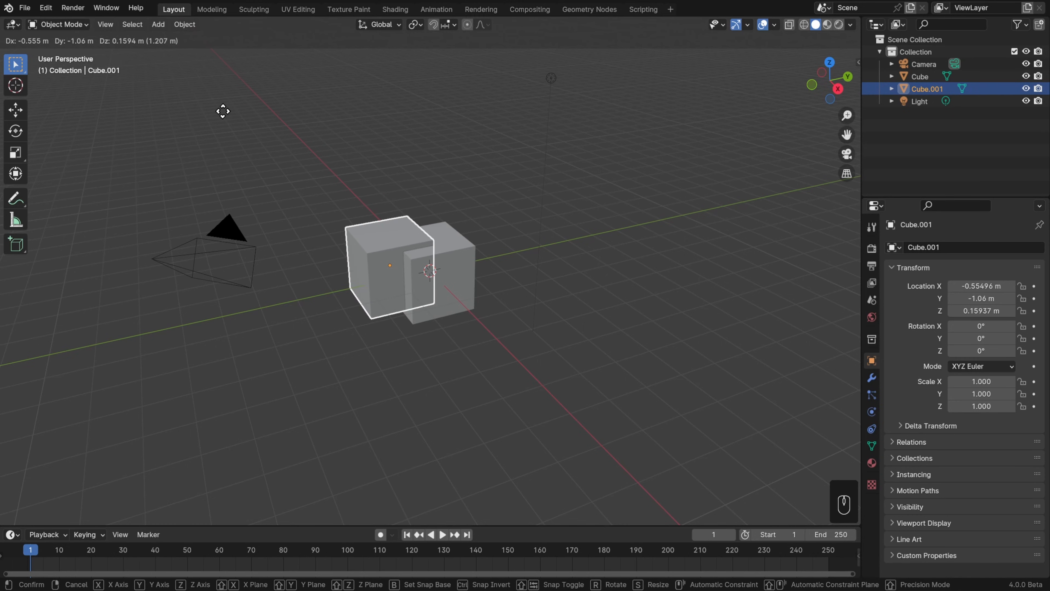
Try constraining the copy's move to Y, rotating it, then undo so only the original cube remains
key("y")
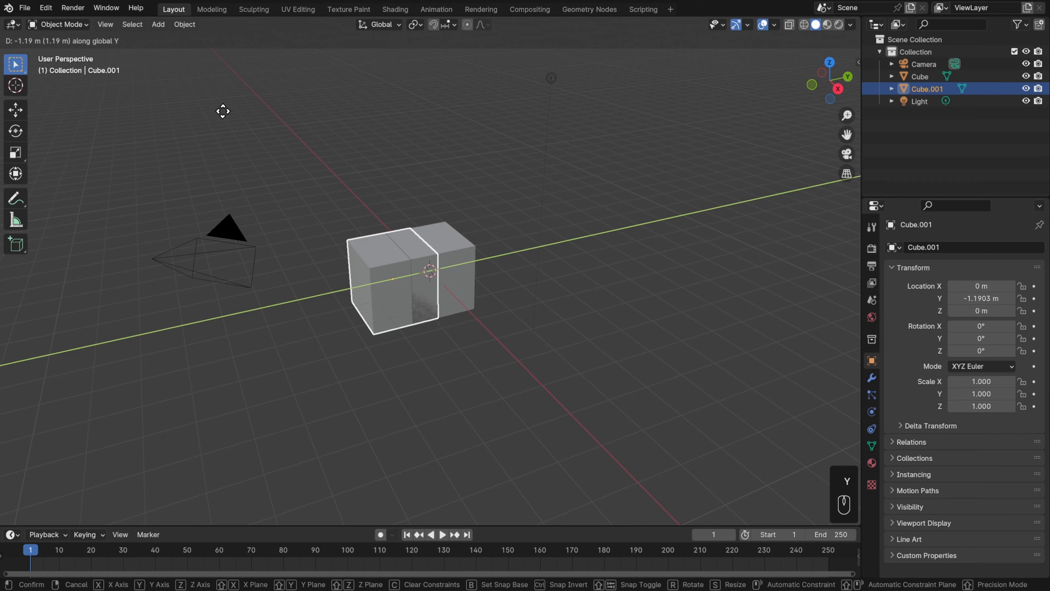
mouse_move(313, 146)
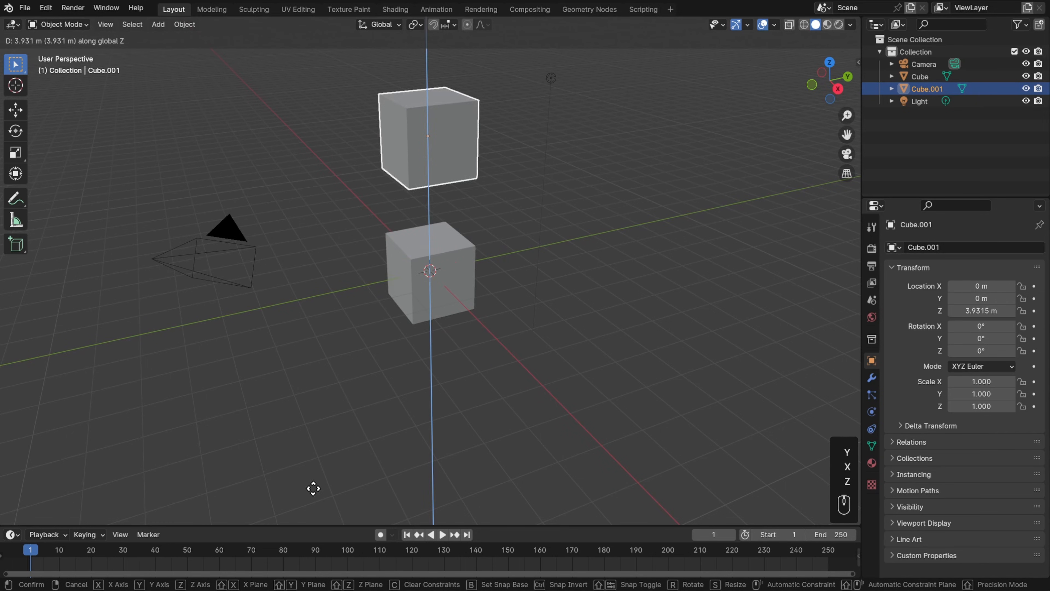
mouse_move(309, 519)
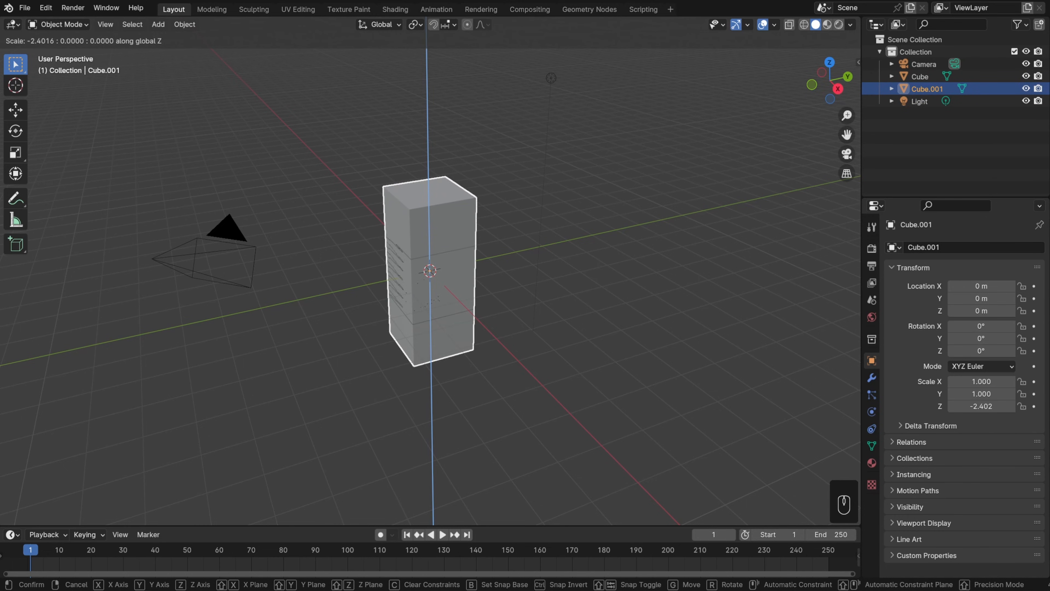
key("r")
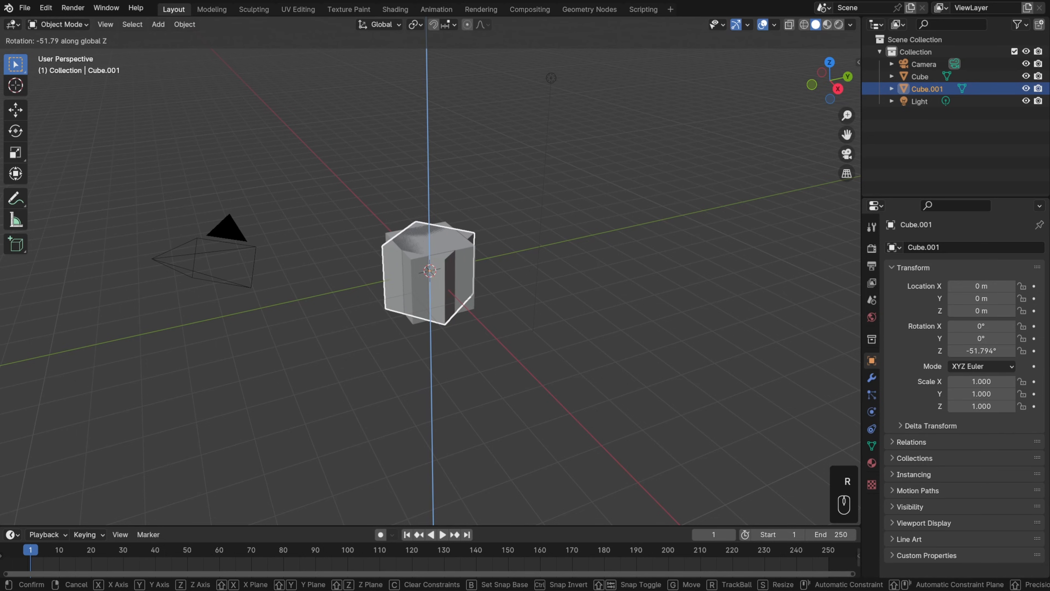
key("ctrl+z")
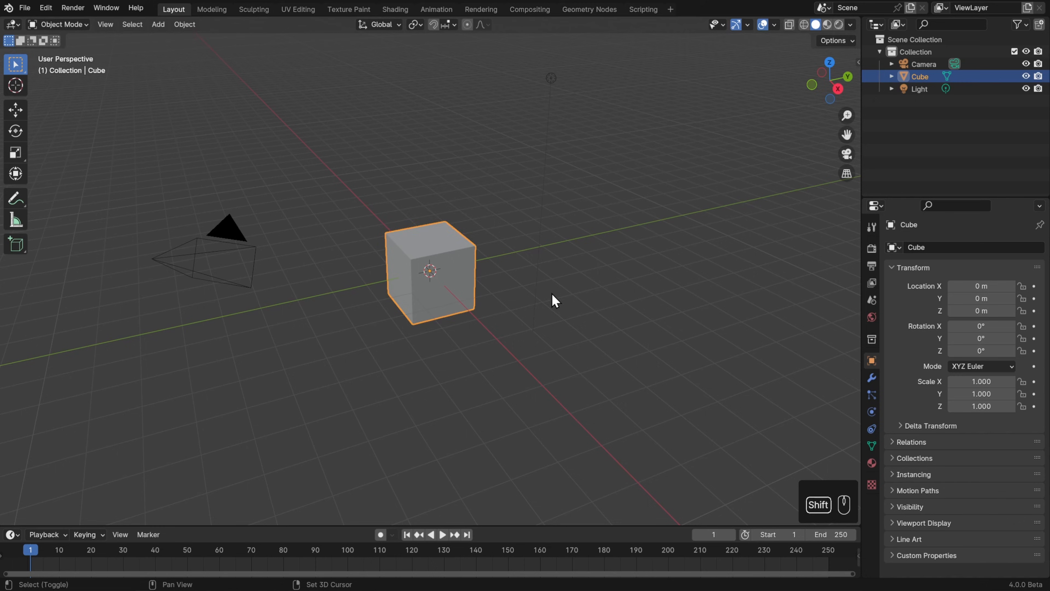
Duplicate the cube with Shift+D and cancel the move so Cube.001 stays at the origin
key("shift+d")
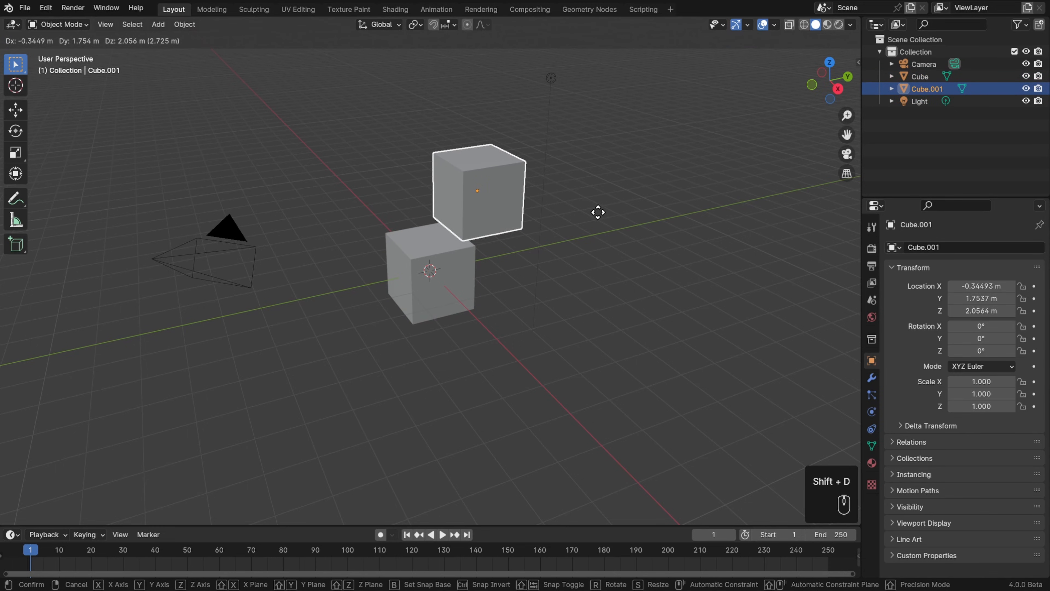
left_click(597, 220)
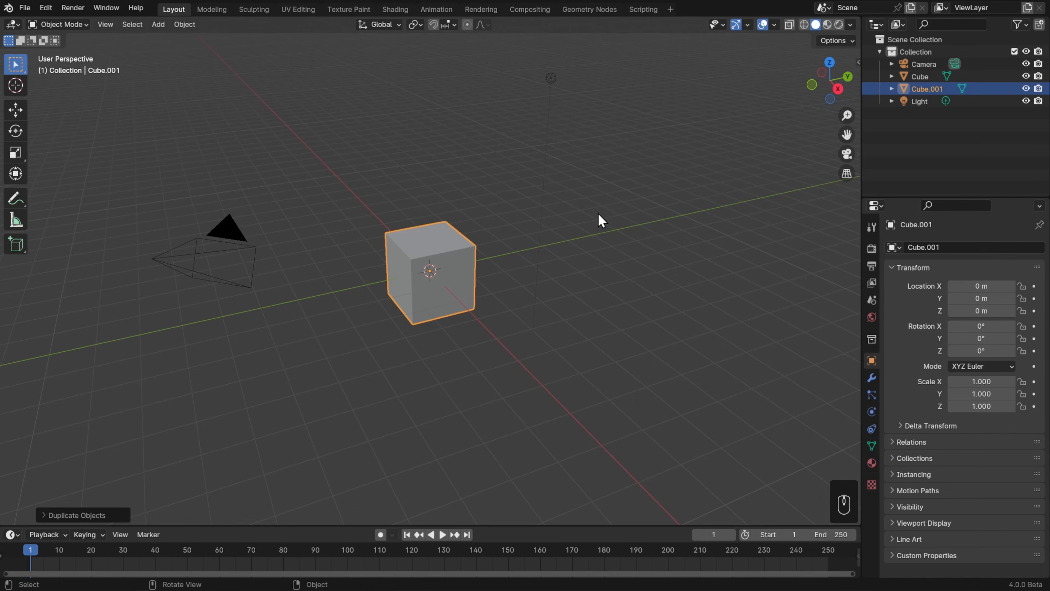
mouse_move(522, 288)
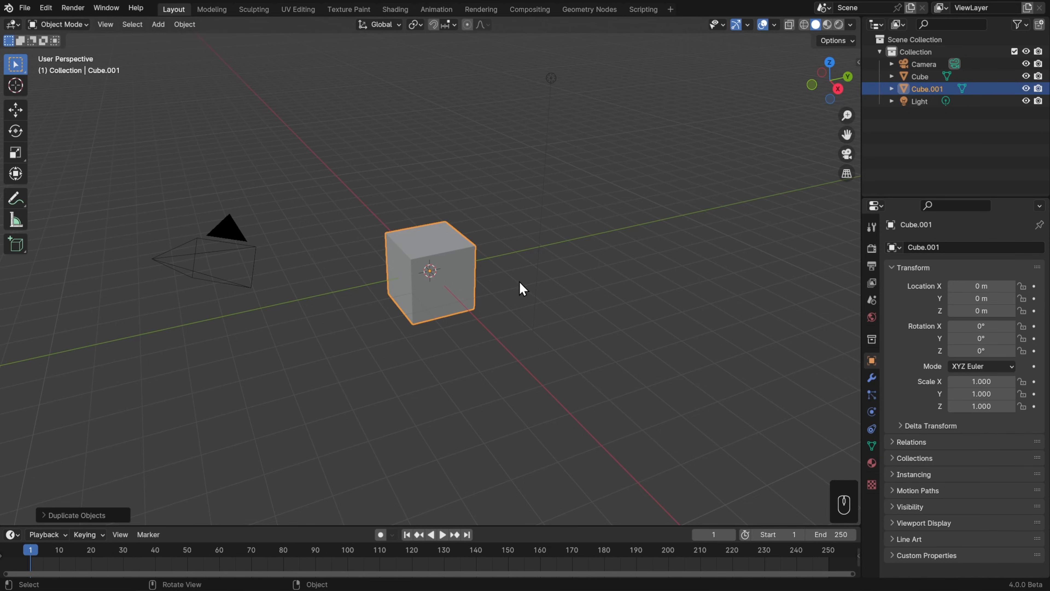
Move Cube.001 beside the original and expand it in the Outliner to show its own mesh
key("g")
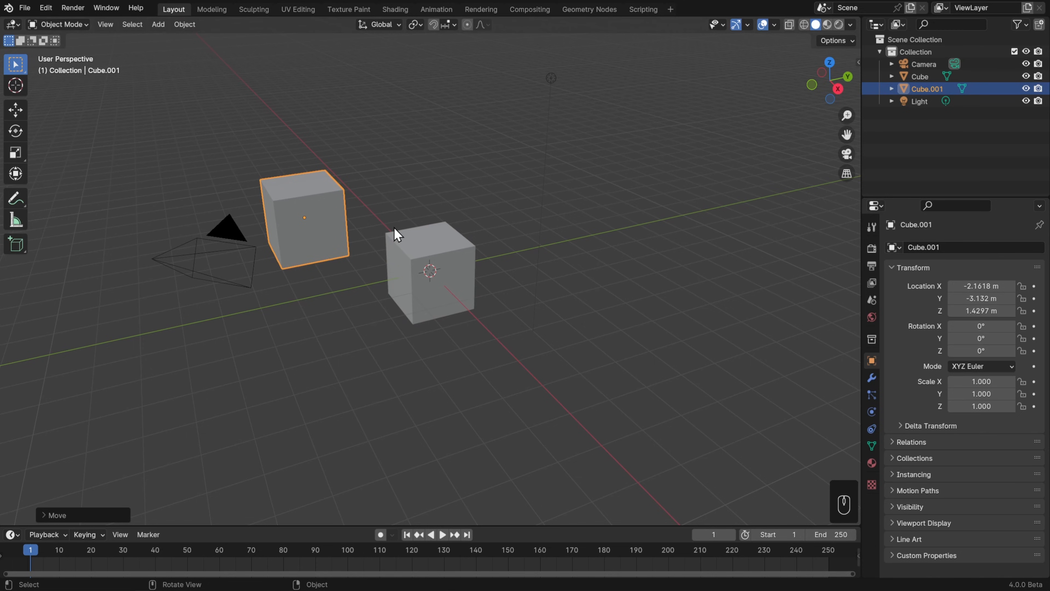
mouse_move(732, 145)
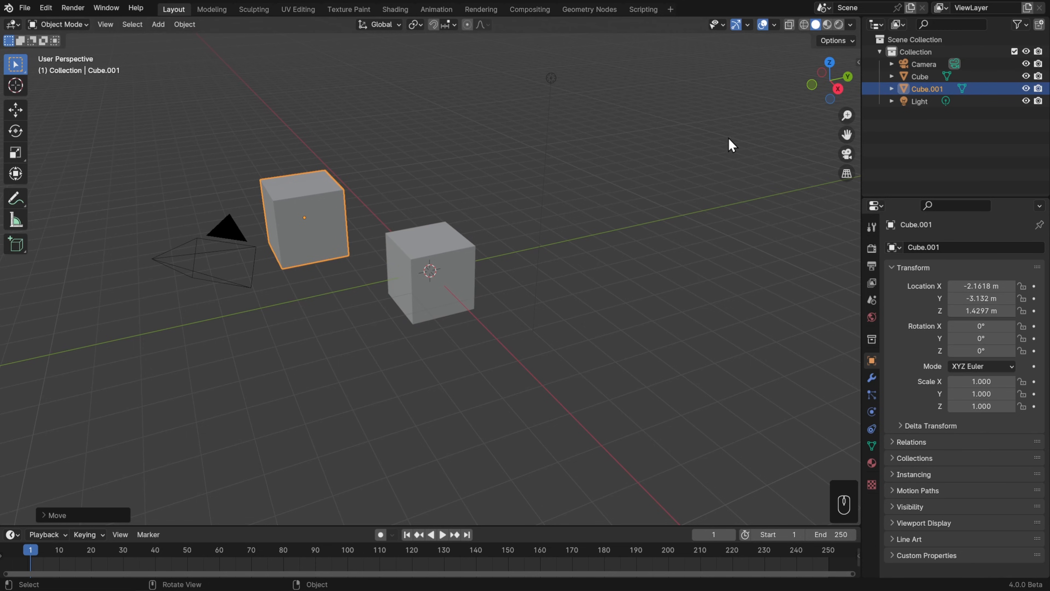
left_click(892, 76)
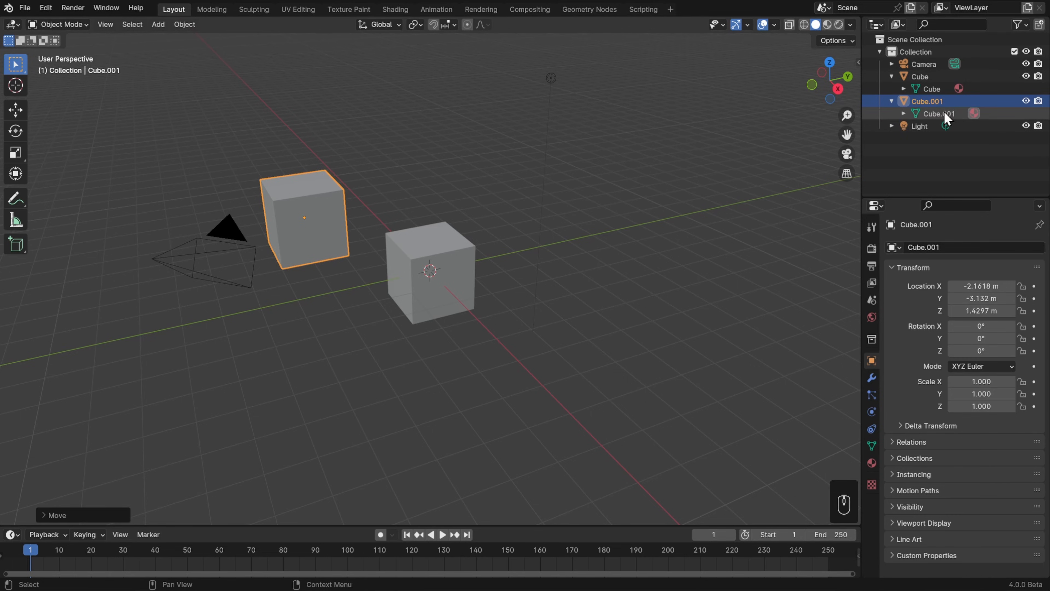
mouse_move(951, 120)
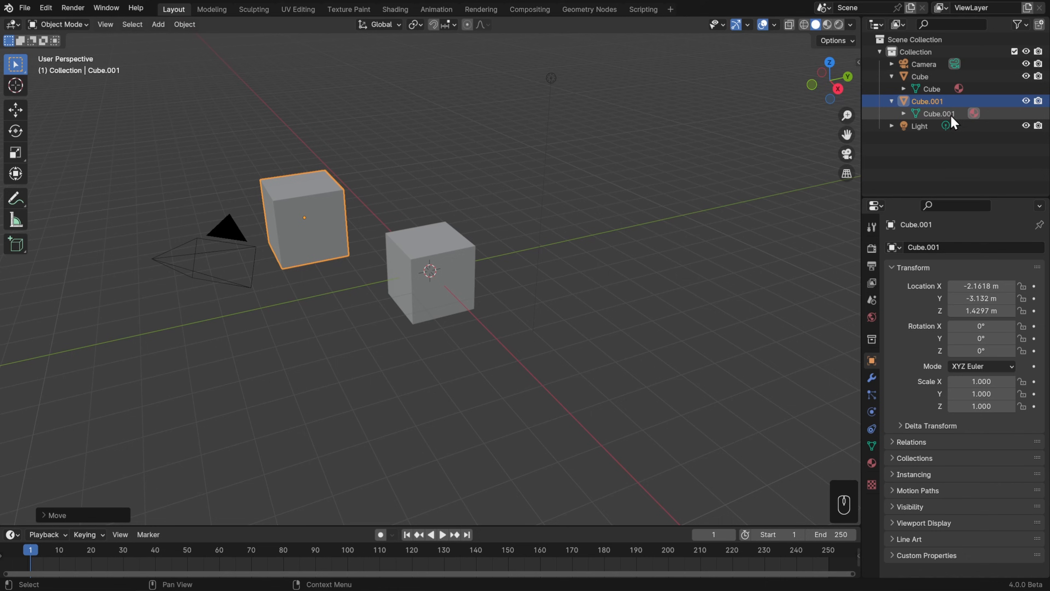
mouse_move(367, 239)
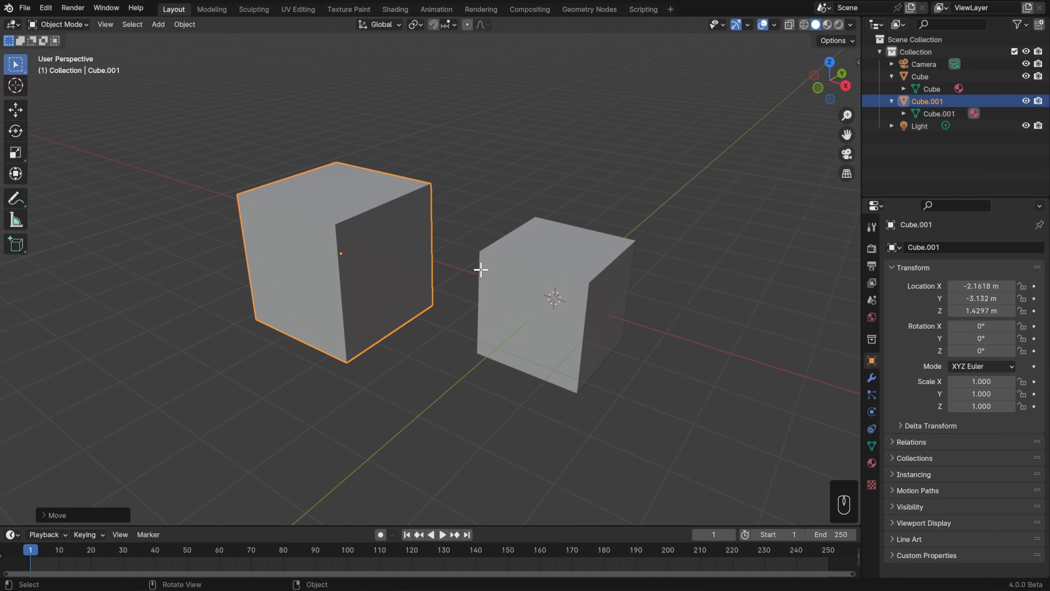
Nudge a vertex of Cube.001 in Edit Mode, then delete Cube.001 from the scene
key("Tab")
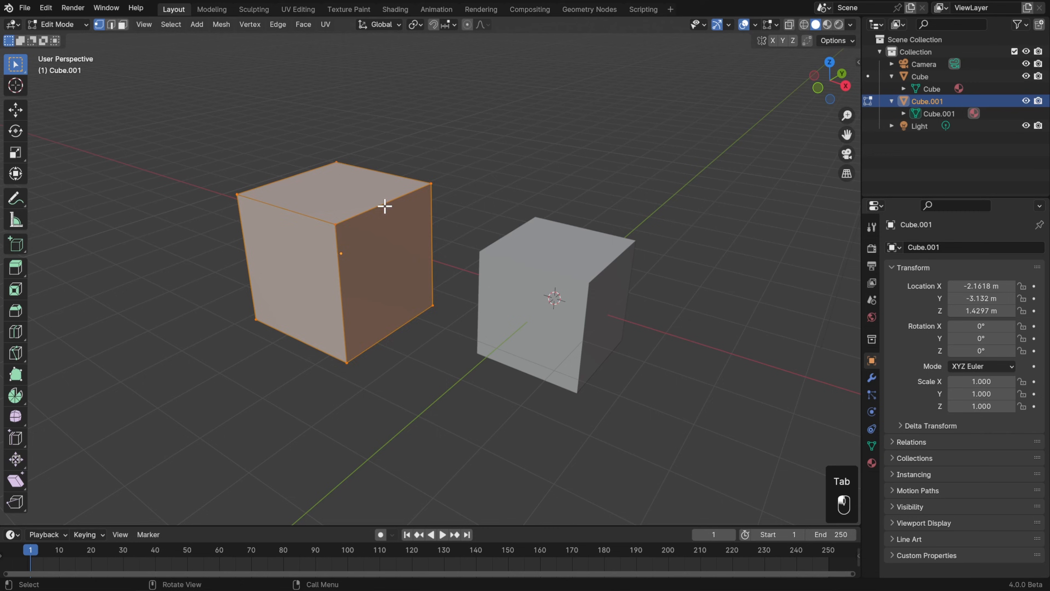
key("g")
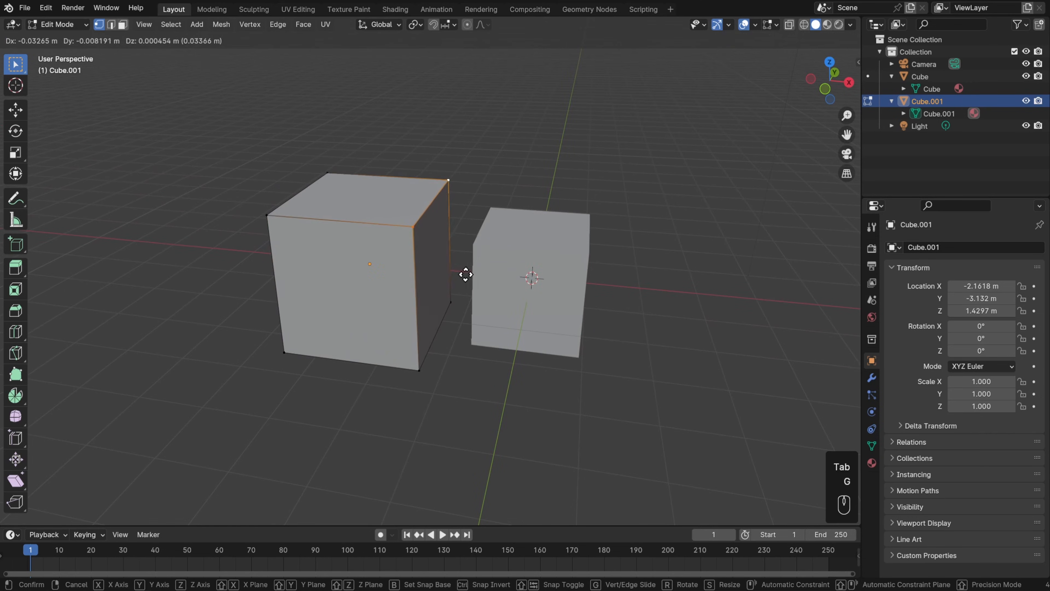
mouse_move(441, 278)
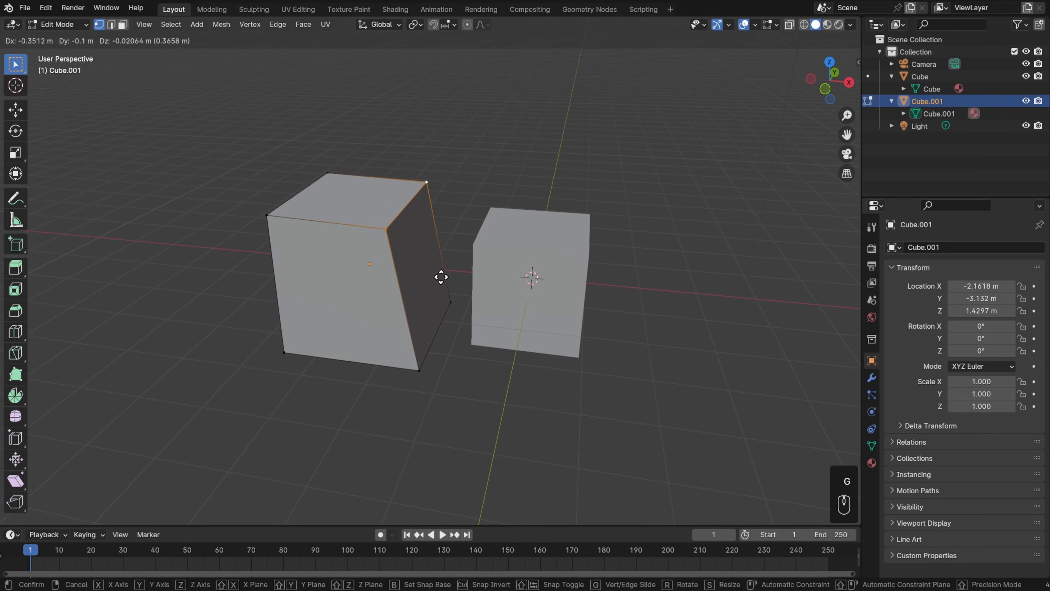
key("Delete")
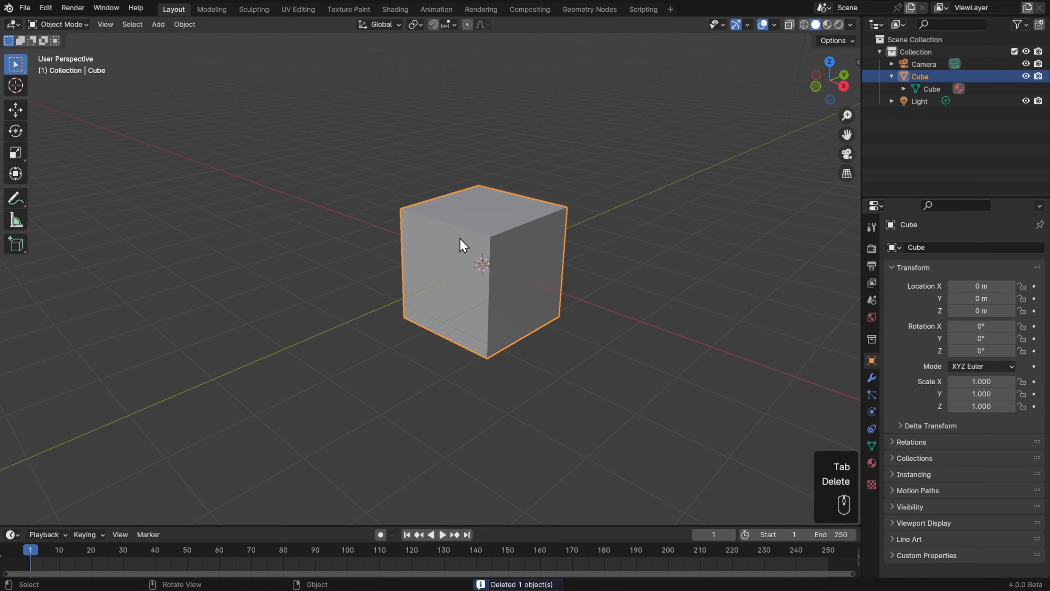
Make a linked duplicate Cube.001 sharing the Cube mesh, place it, and enter Edit Mode
left_click(184, 24)
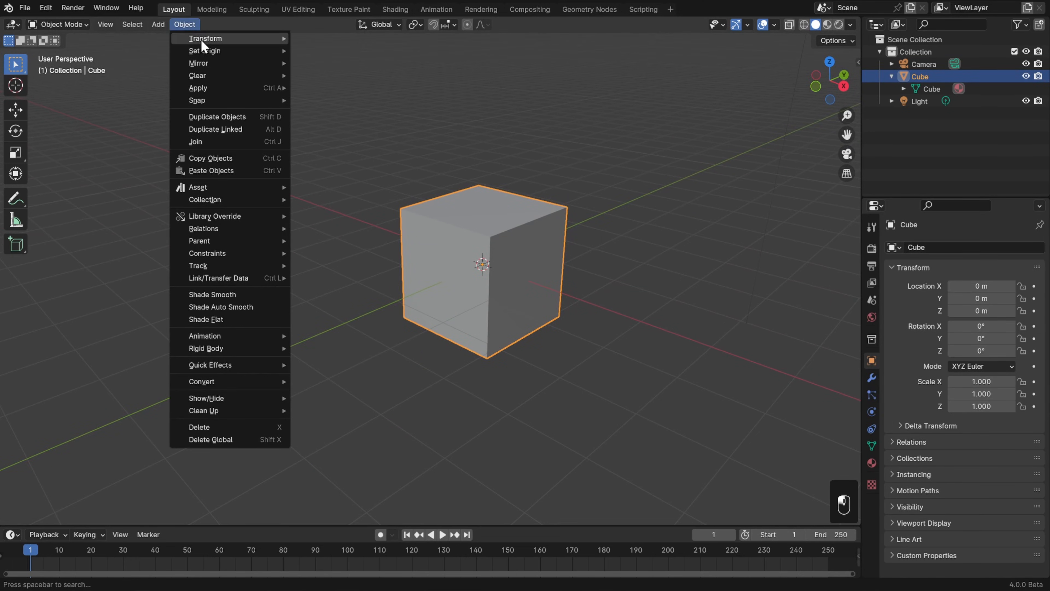
mouse_move(229, 129)
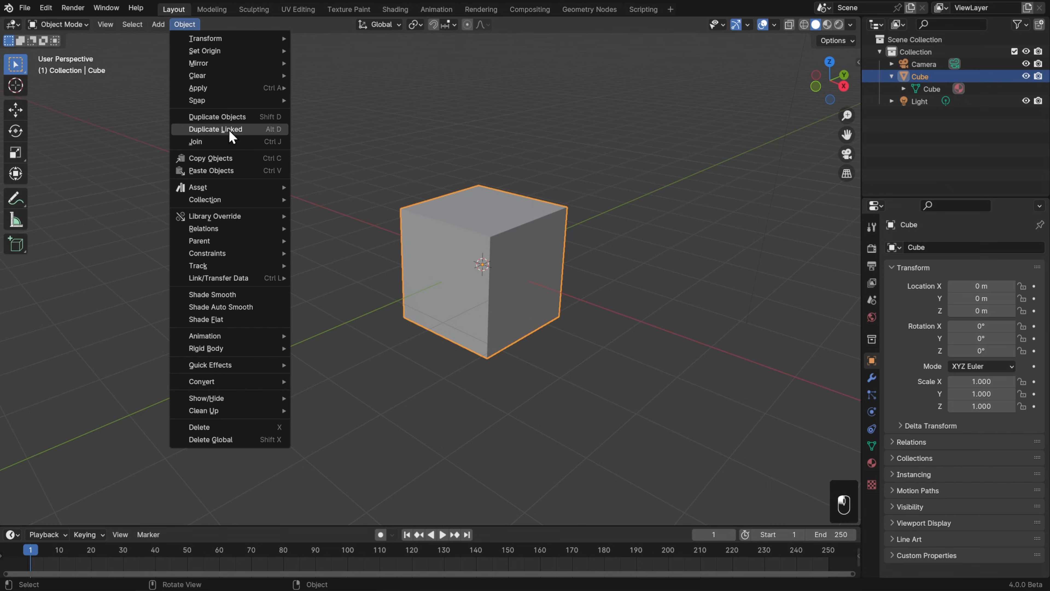
left_click(217, 117)
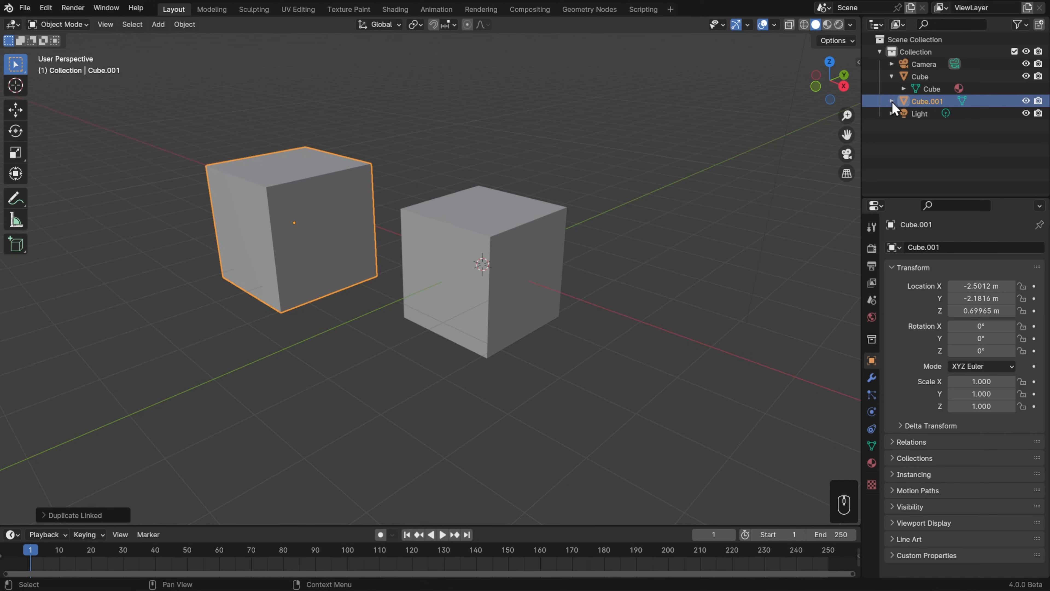
left_click(892, 100)
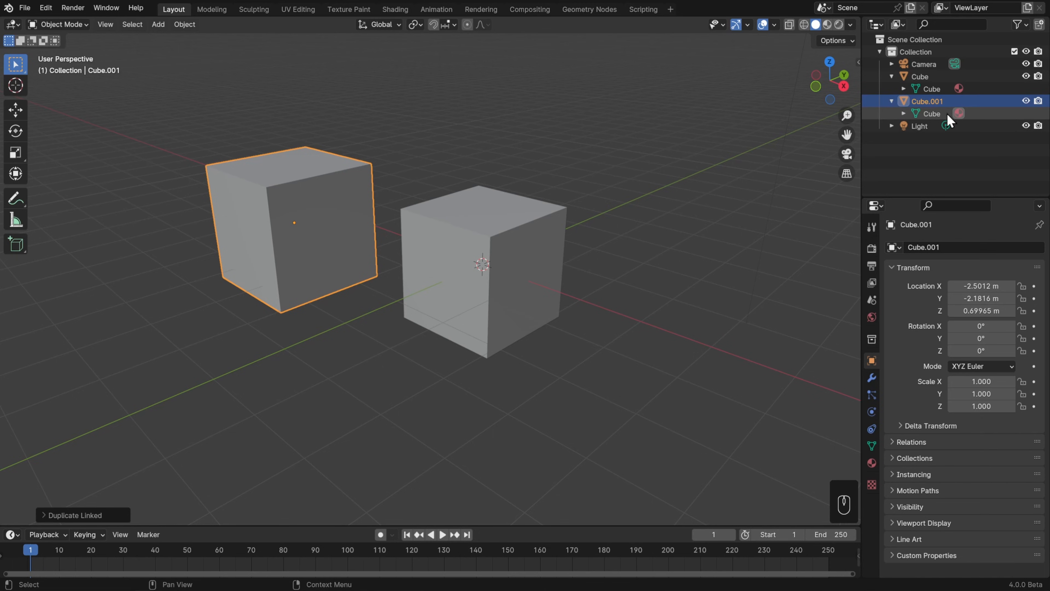
mouse_move(930, 119)
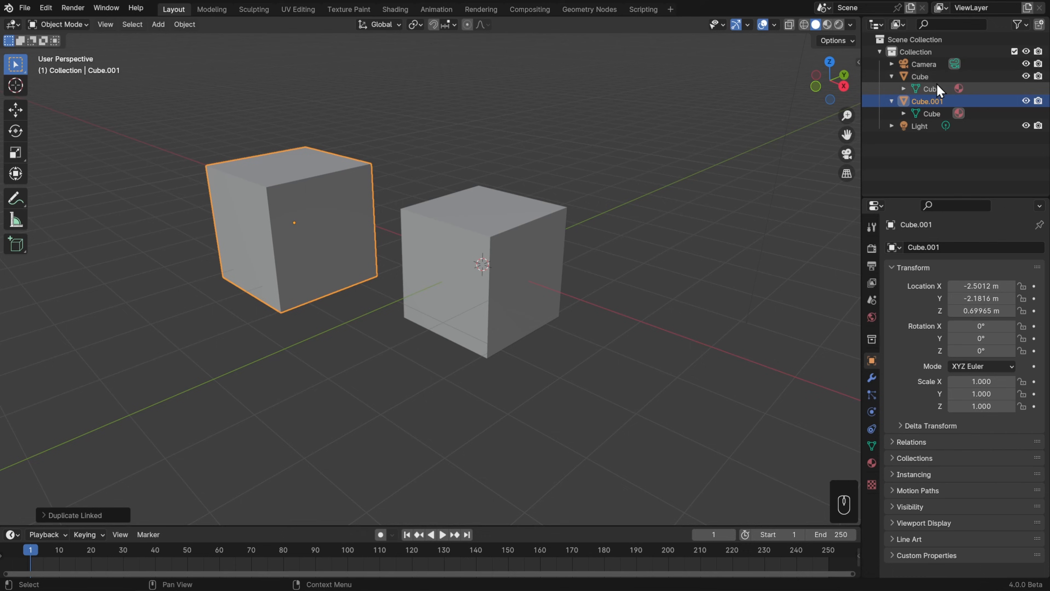
key("Tab")
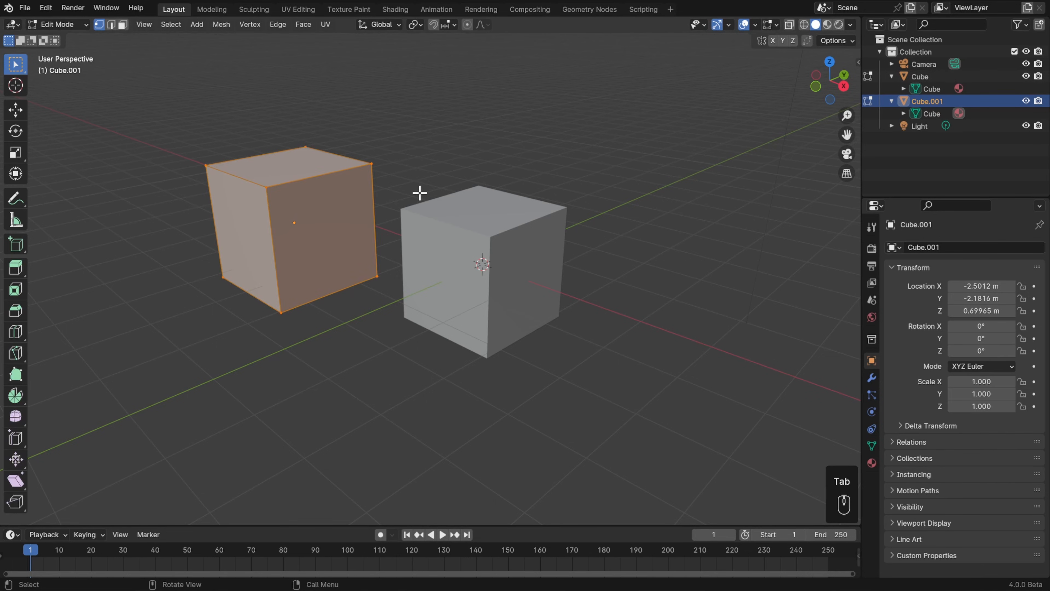
Move a top corner vertex so both linked cubes show the same dent, then return to Object Mode
key("g")
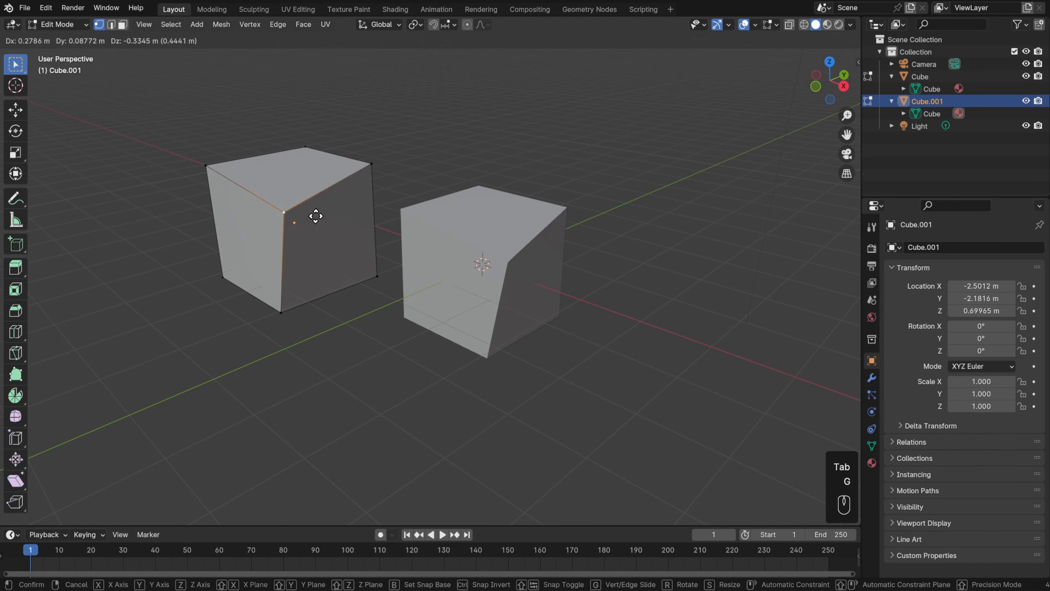
mouse_move(266, 157)
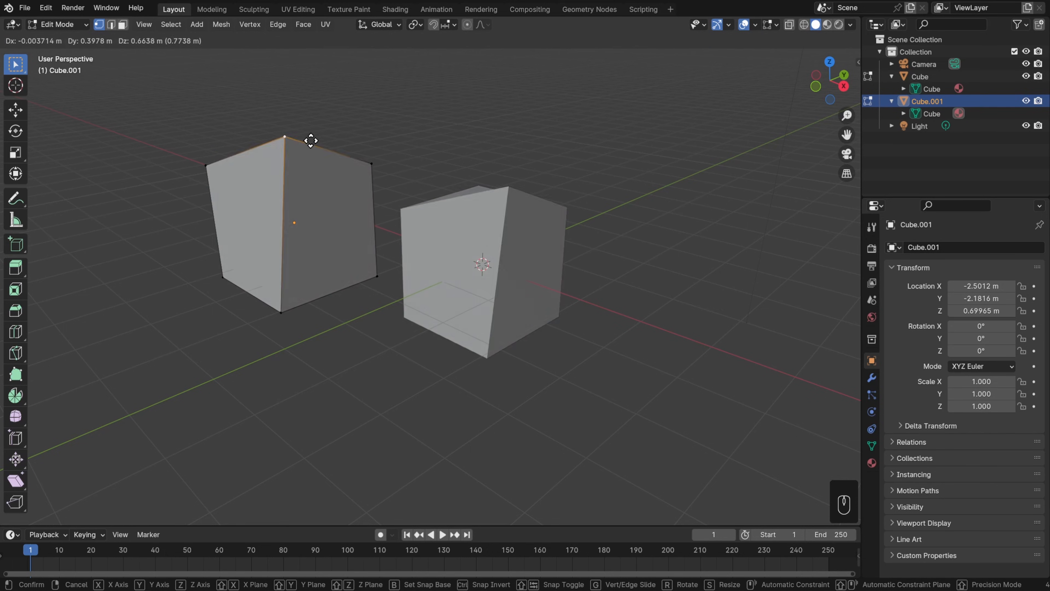
left_click(310, 141)
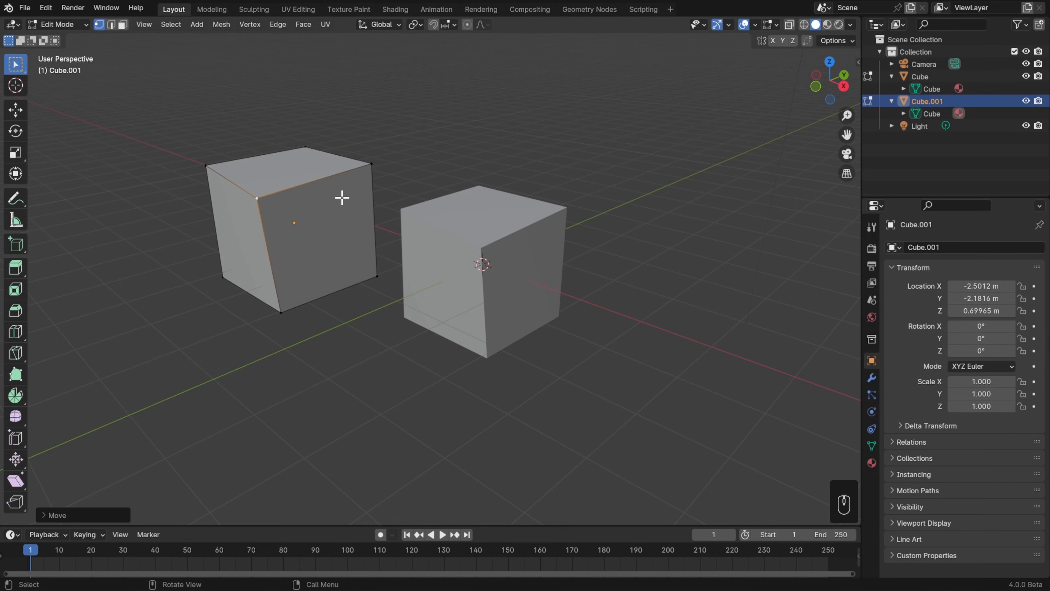
key("Tab")
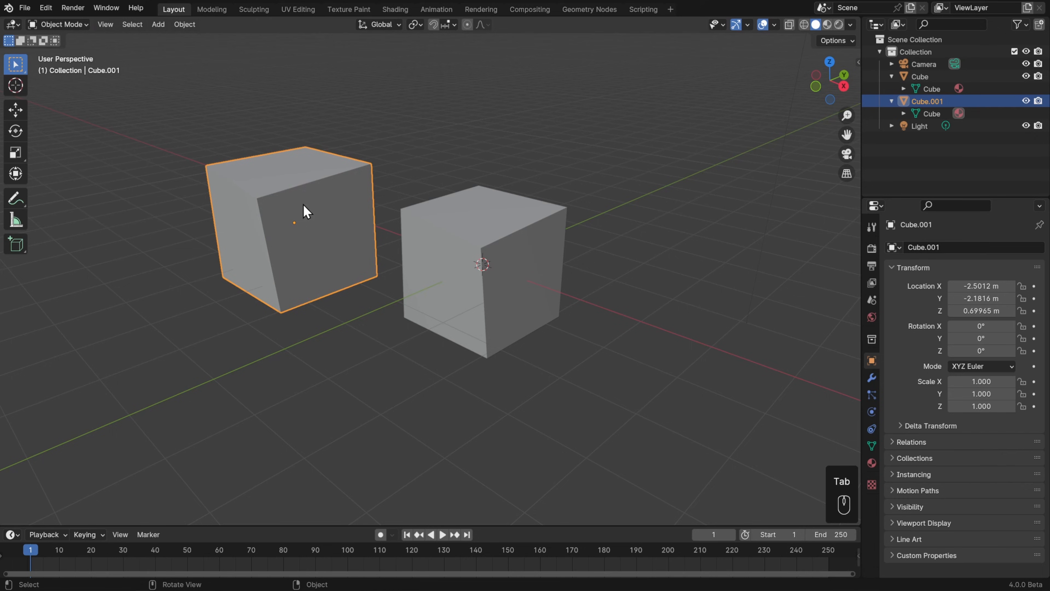
mouse_move(323, 220)
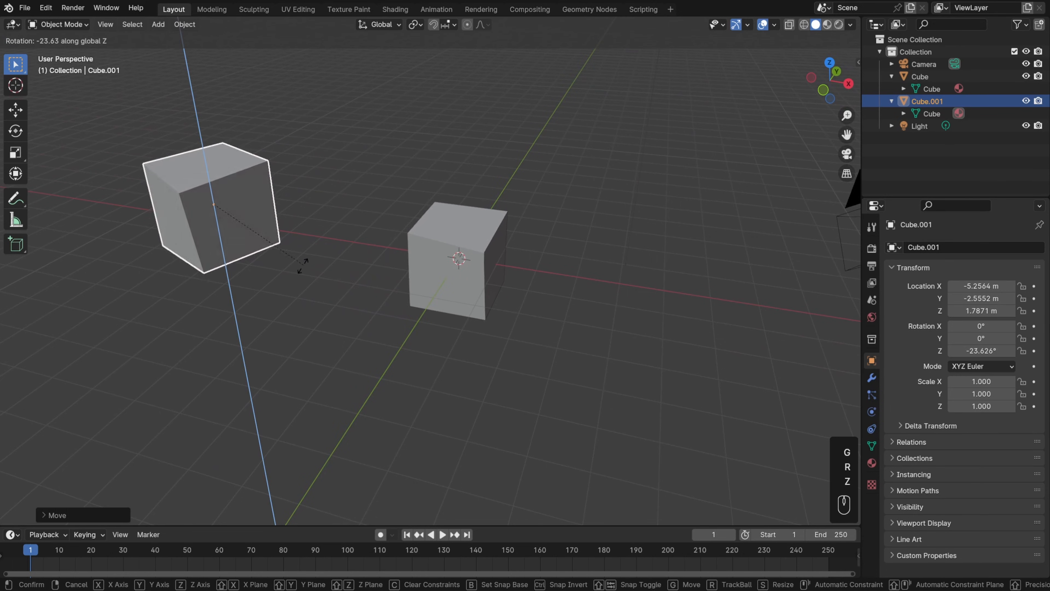
Scale Cube.001, then move a vertex in its Edit Mode so the shared mesh becomes a tapered block
key("s")
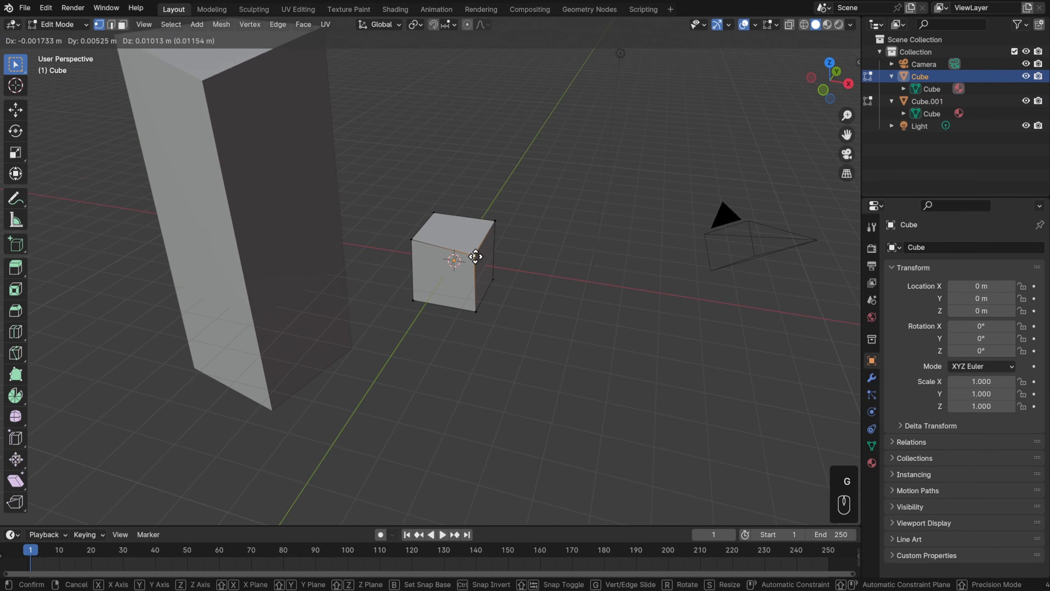
mouse_move(479, 269)
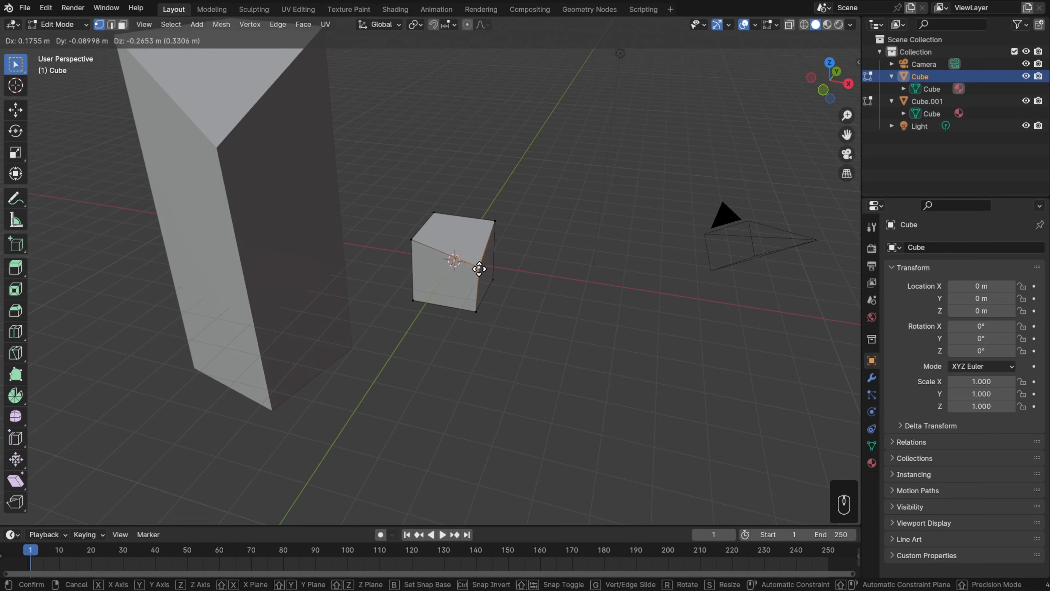
key("Tab")
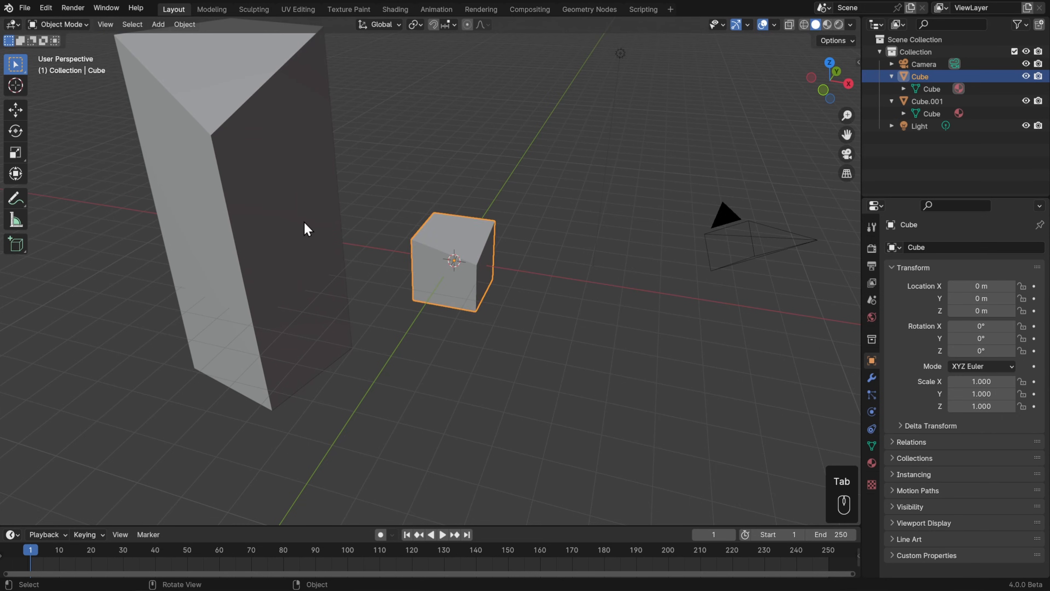
key("Tab")
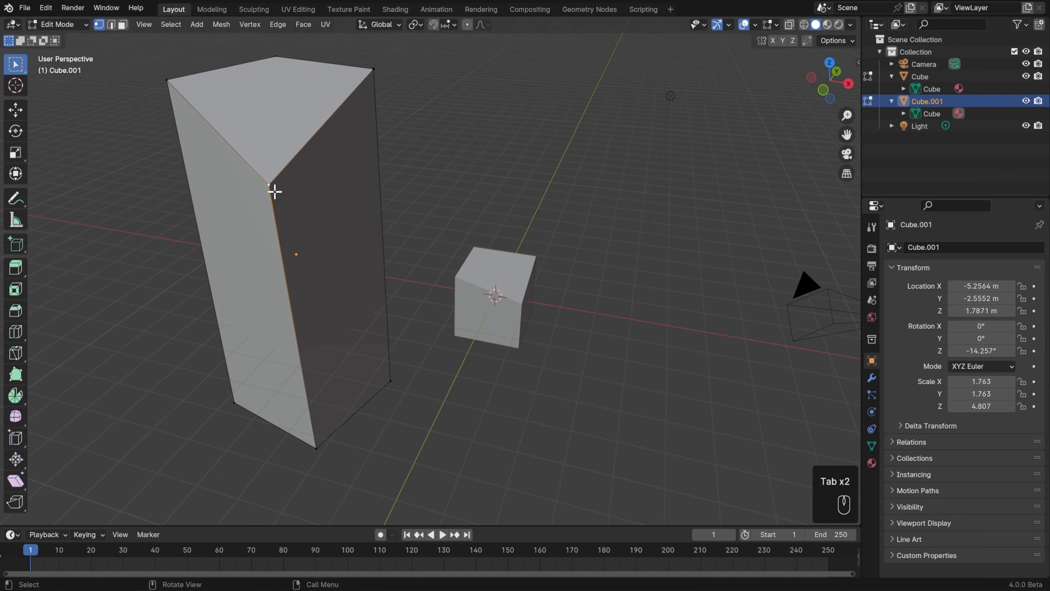
key("g")
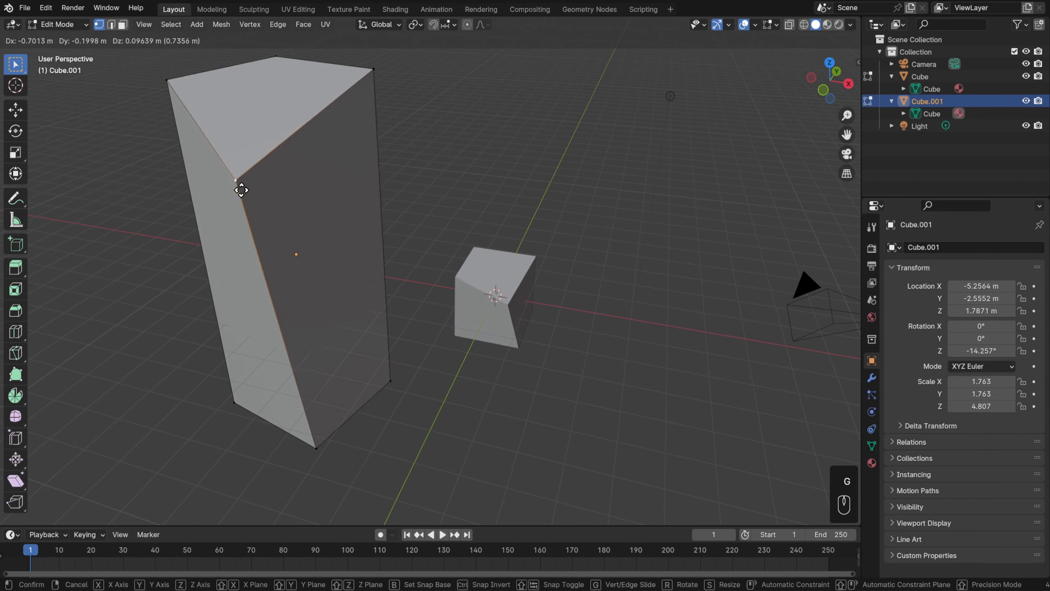
left_click(345, 200)
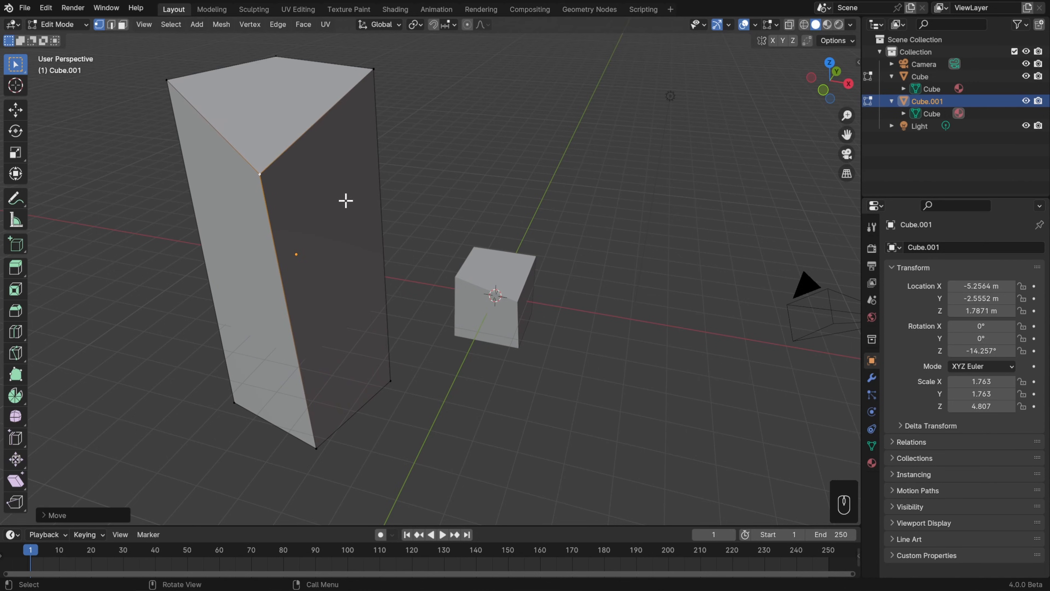
Leave Edit Mode, show the Cube mesh with two users, and select the small original cube
key("Tab")
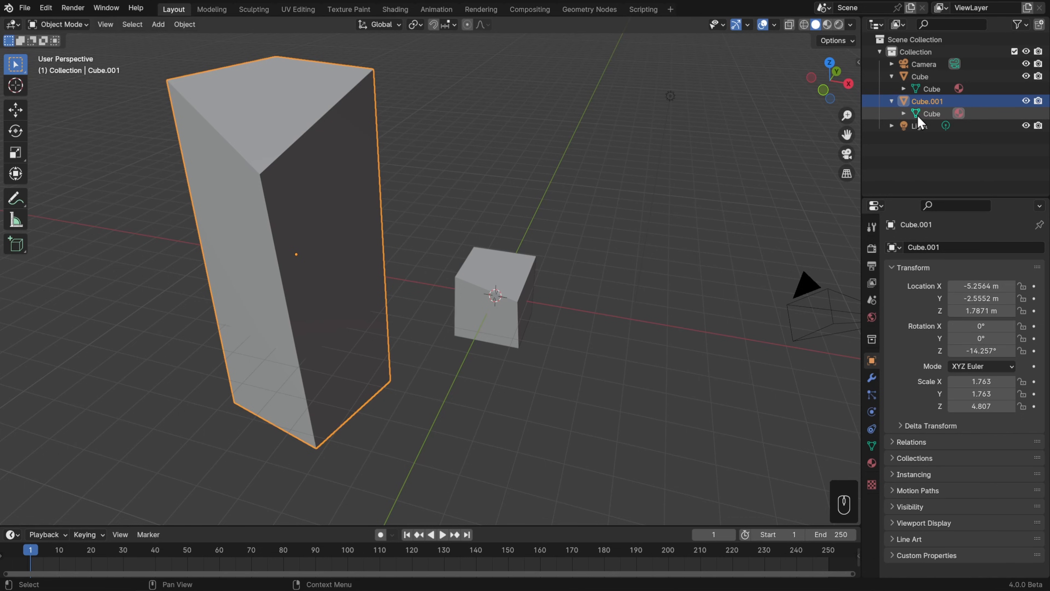
mouse_move(920, 123)
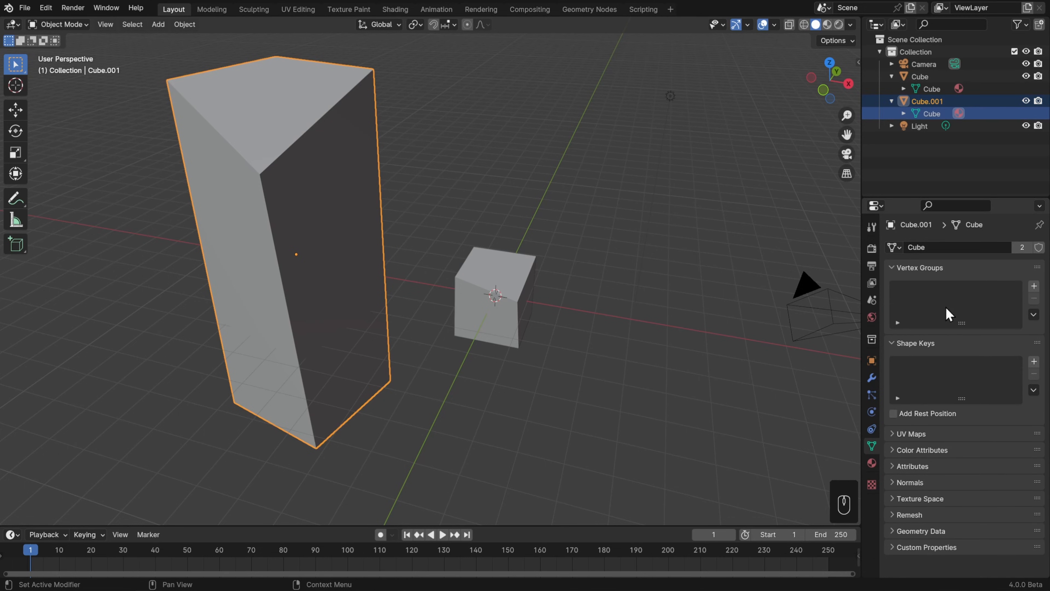
mouse_move(962, 276)
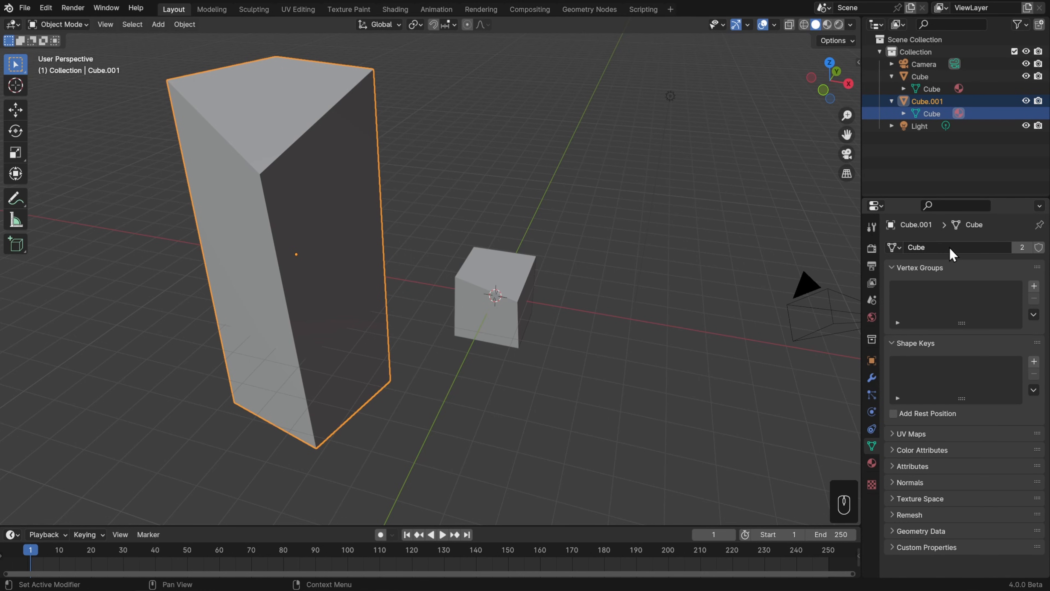
mouse_move(1010, 262)
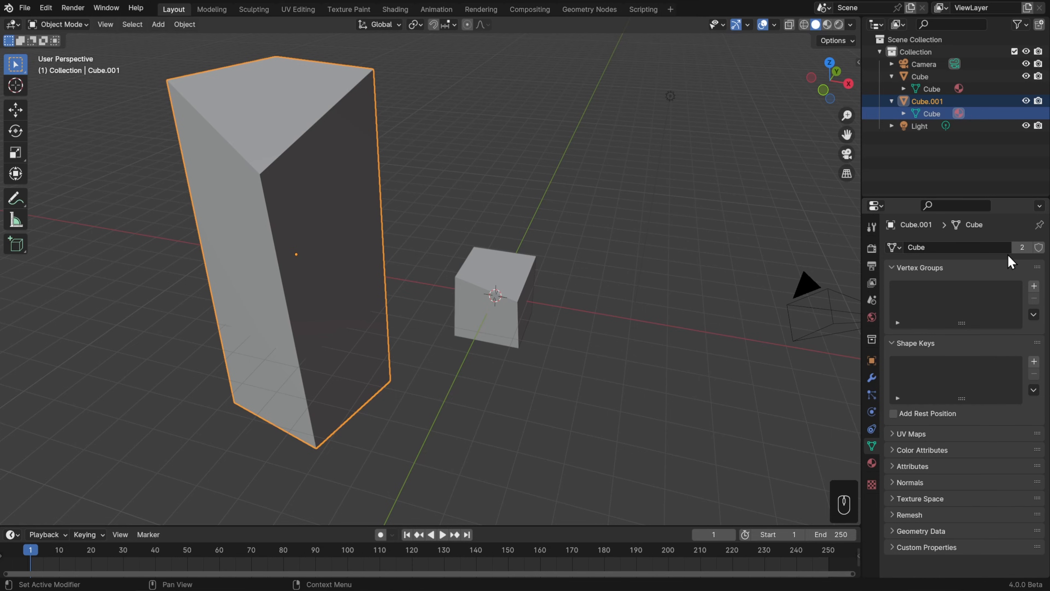
mouse_move(1034, 263)
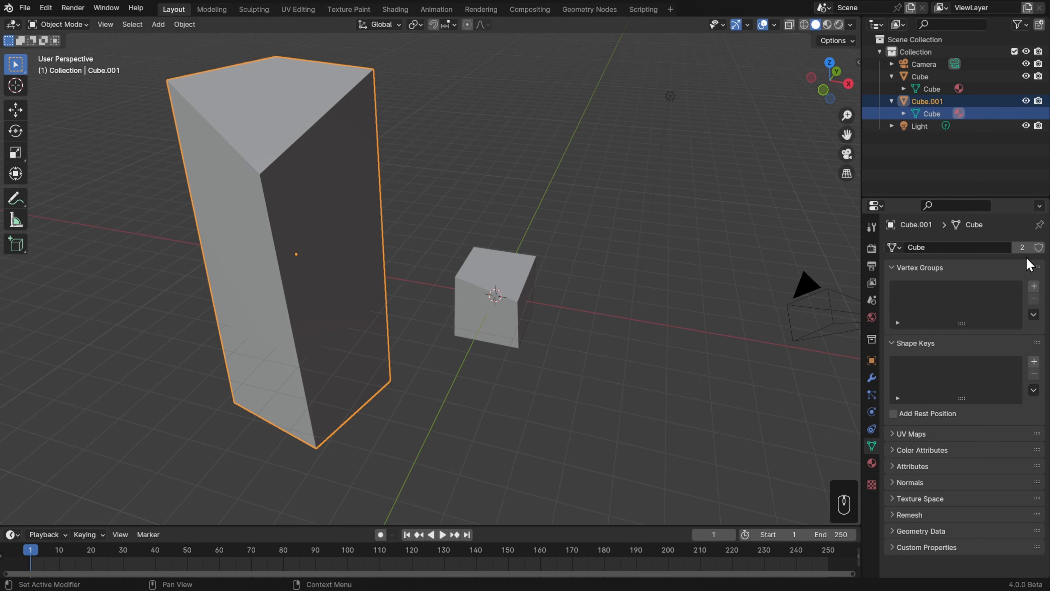
left_click(495, 298)
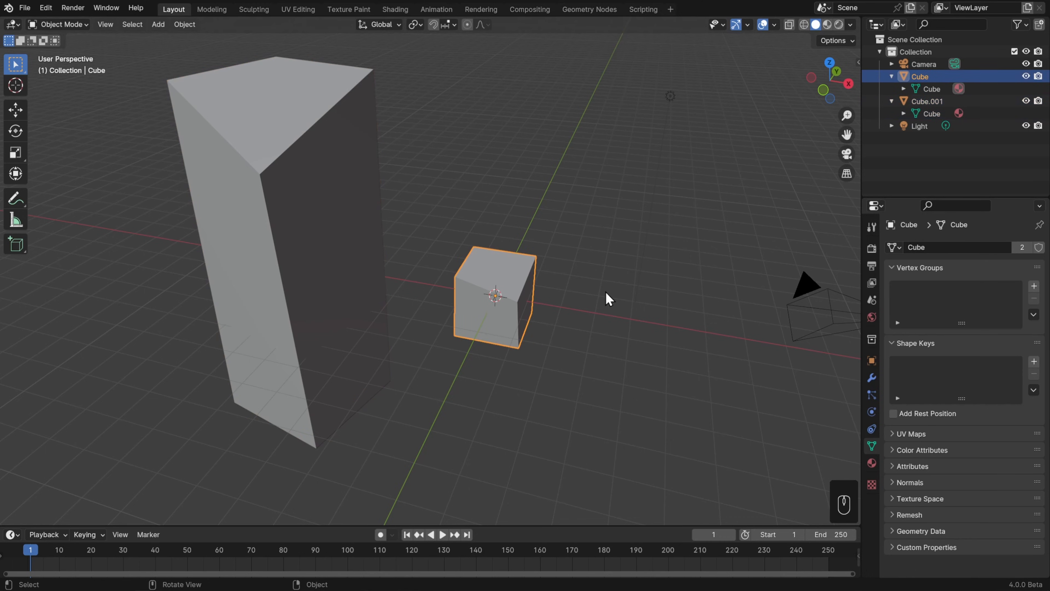
Create a linked duplicate of the small cube with Alt+D
key("alt+d")
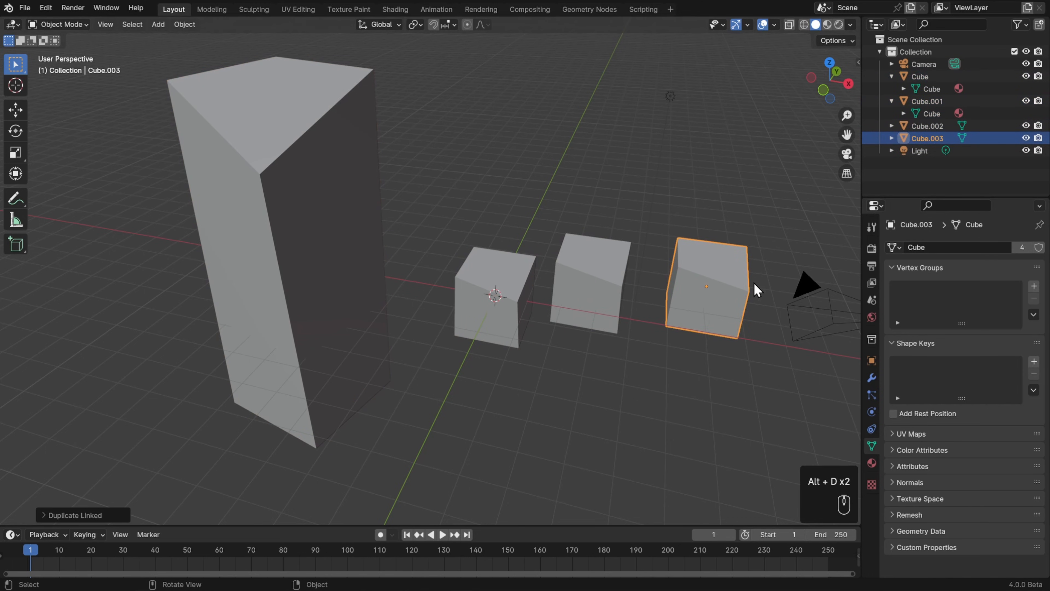
mouse_move(1007, 264)
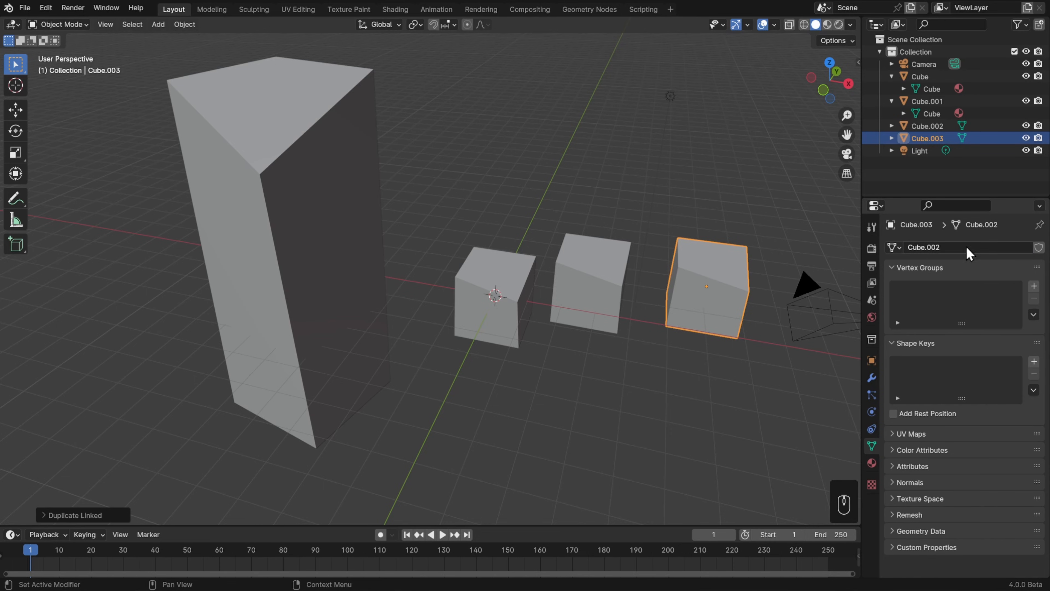
Shrink the Cube.003 mesh in Edit Mode, then box-select and delete the three extra cube copies
key("Tab")
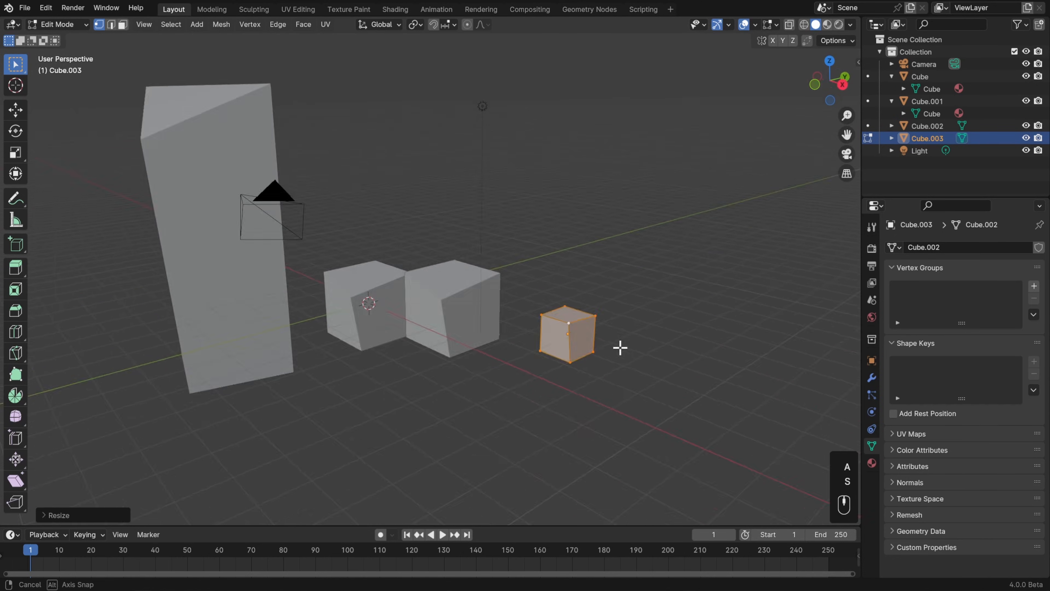
key("Tab")
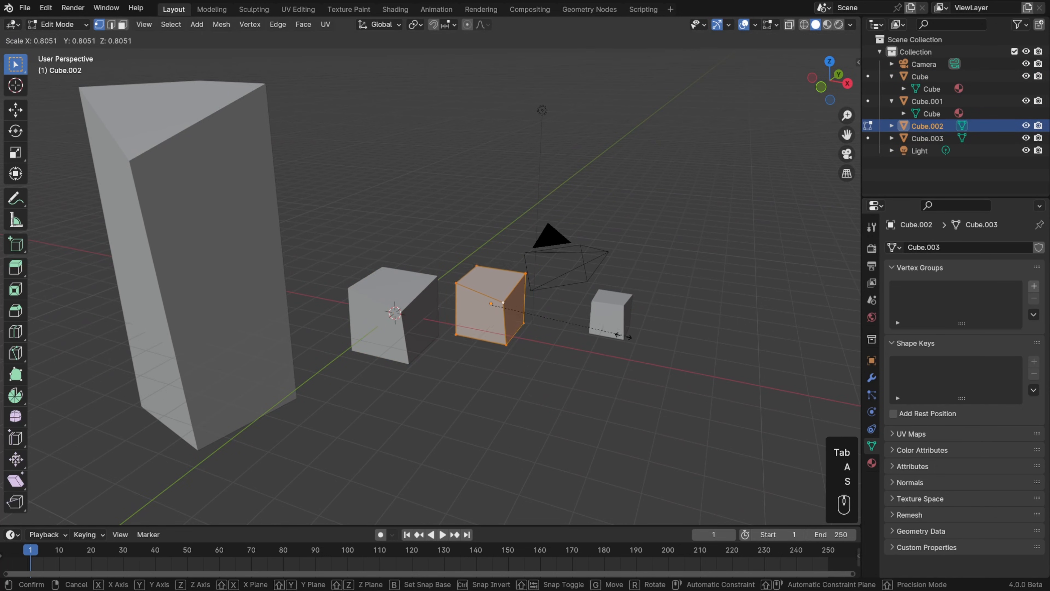
key("Tab")
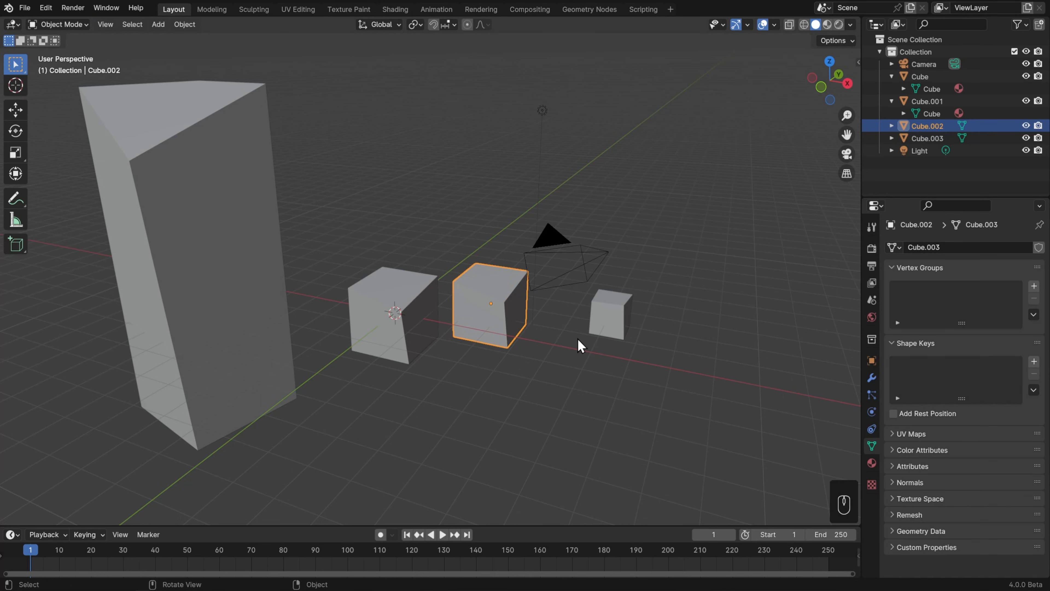
left_click(394, 314)
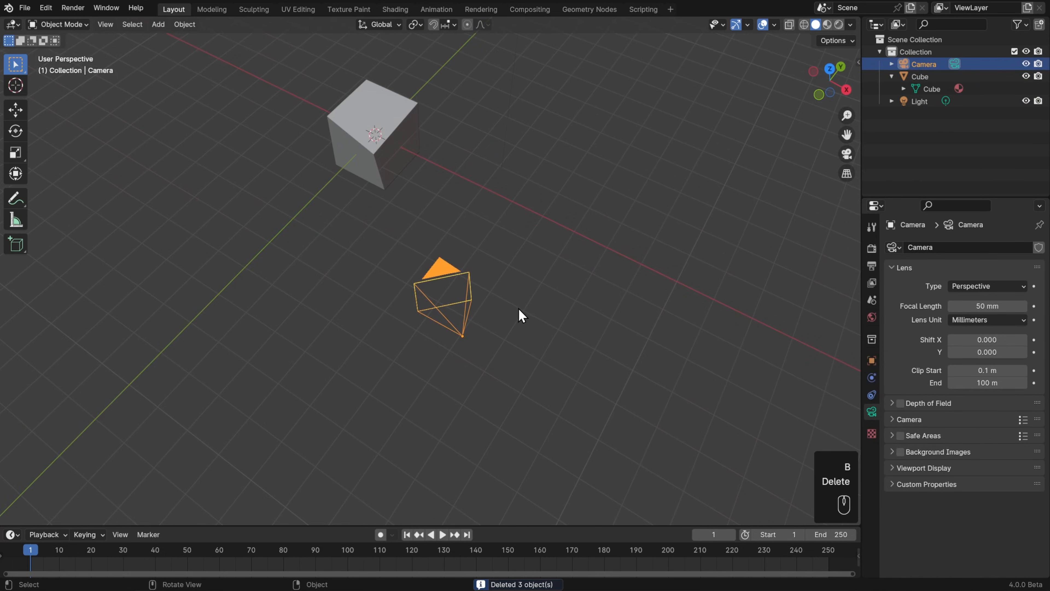
Make an independent and a linked camera copy, set the linked pair's focal length to 110 mm, then delete both copies
key("shift+d")
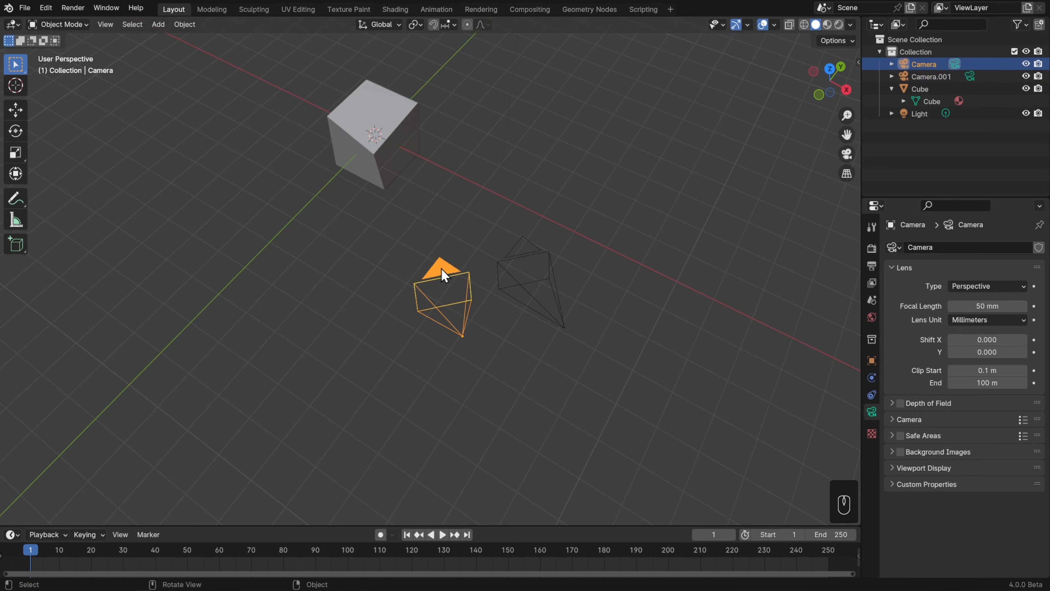
key("alt+d")
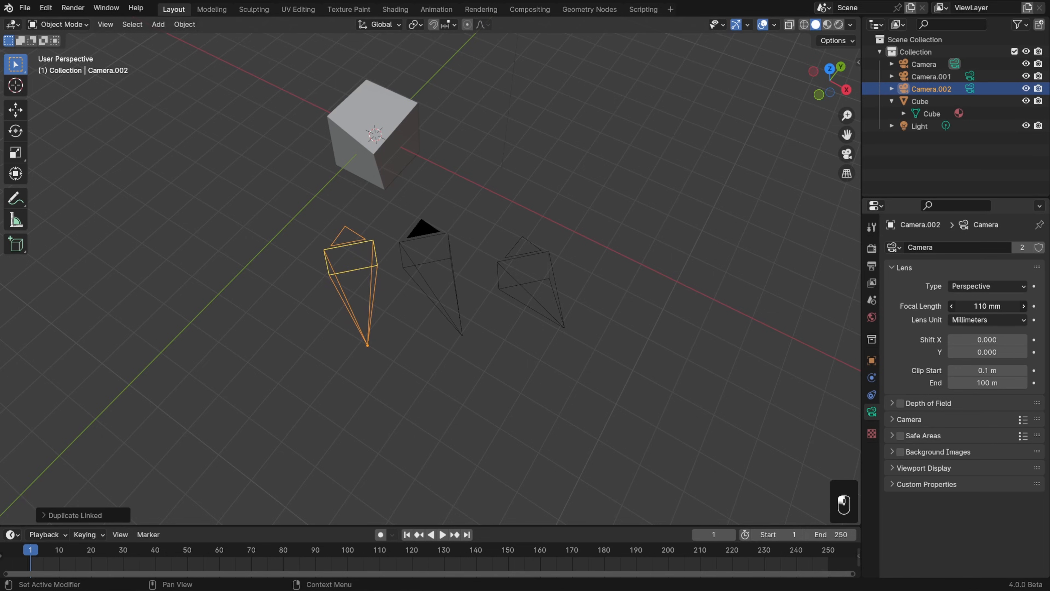
left_click(529, 275)
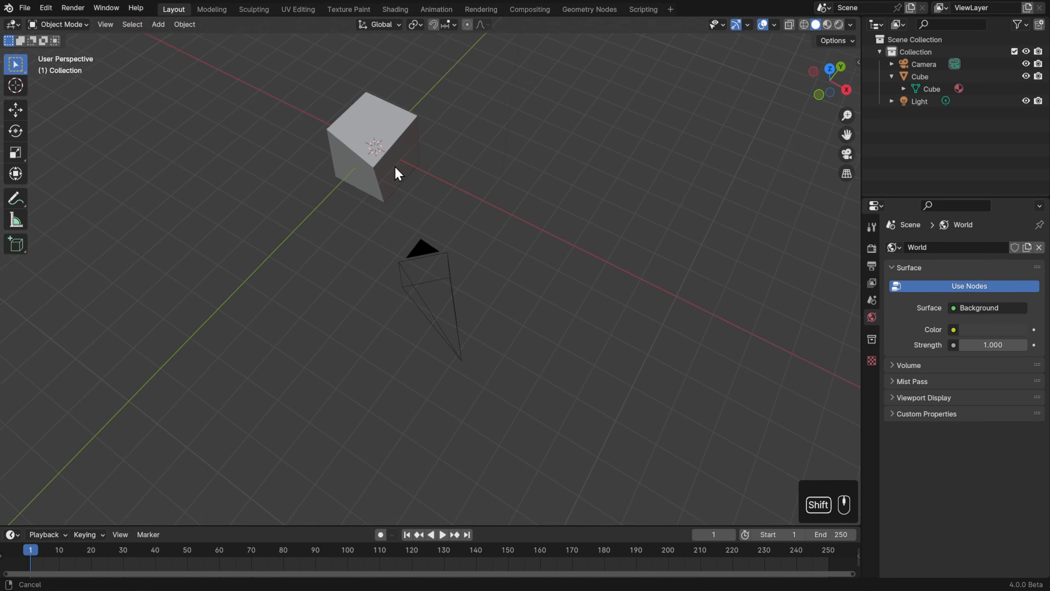
Duplicate one cube vertex, then one cube edge, moving each copy into empty space beside the cube
key("Tab")
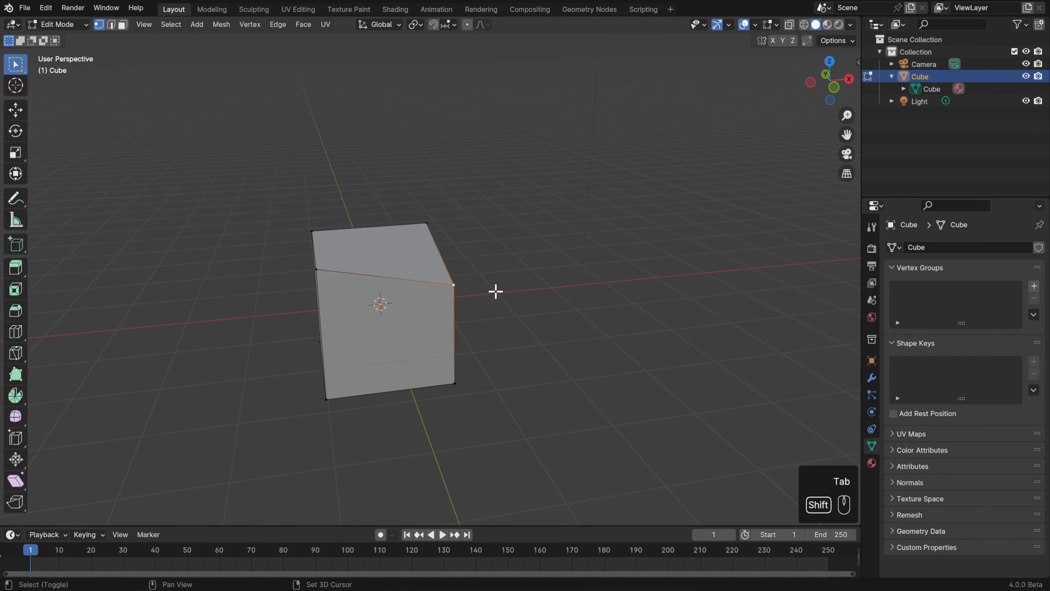
key("shift+d")
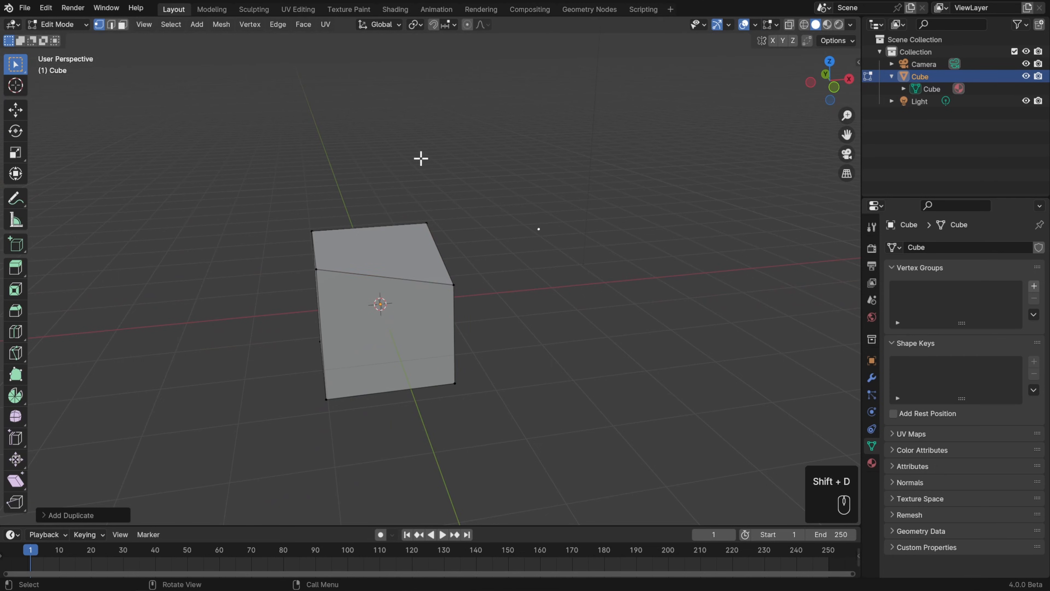
mouse_move(536, 274)
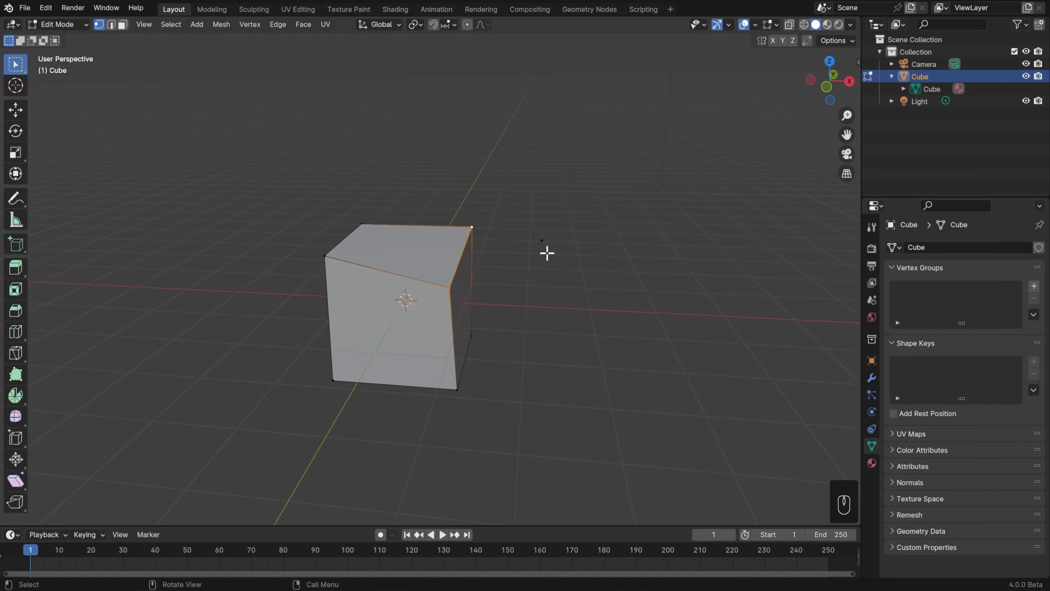
left_click(110, 24)
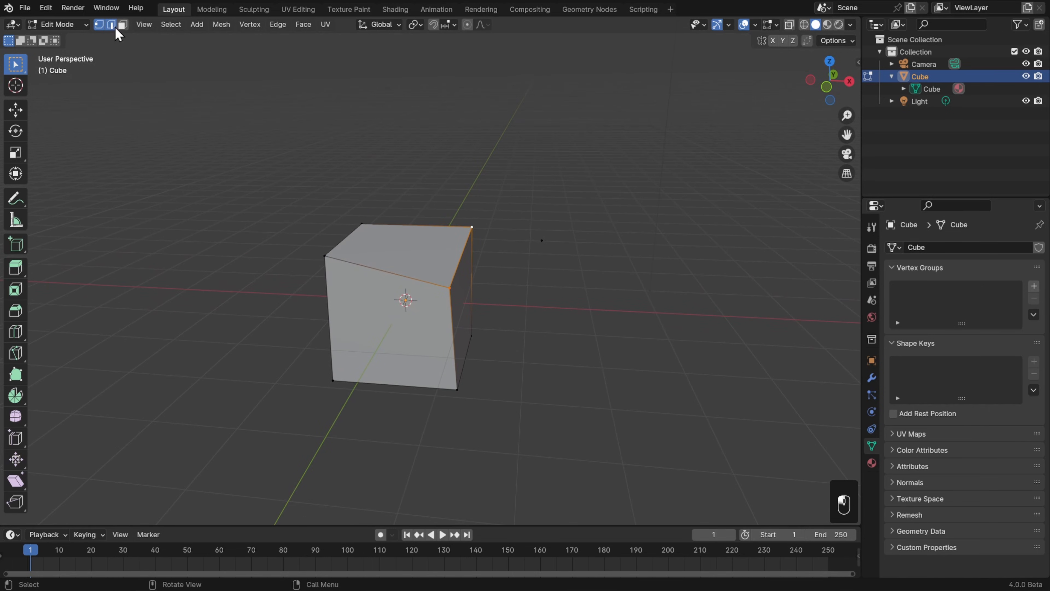
key("shift+d")
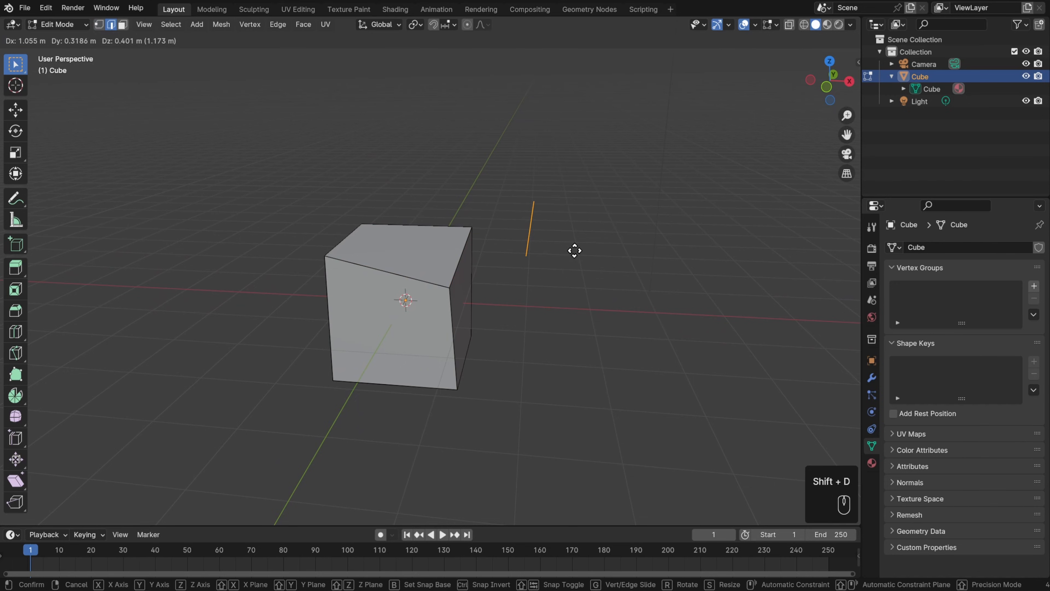